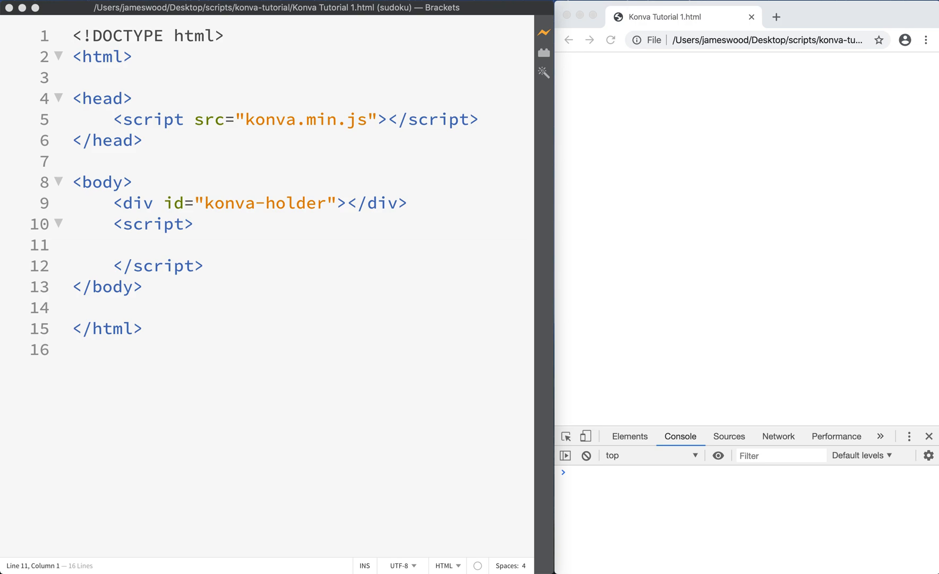
pyautogui.moveTo(903, 142)
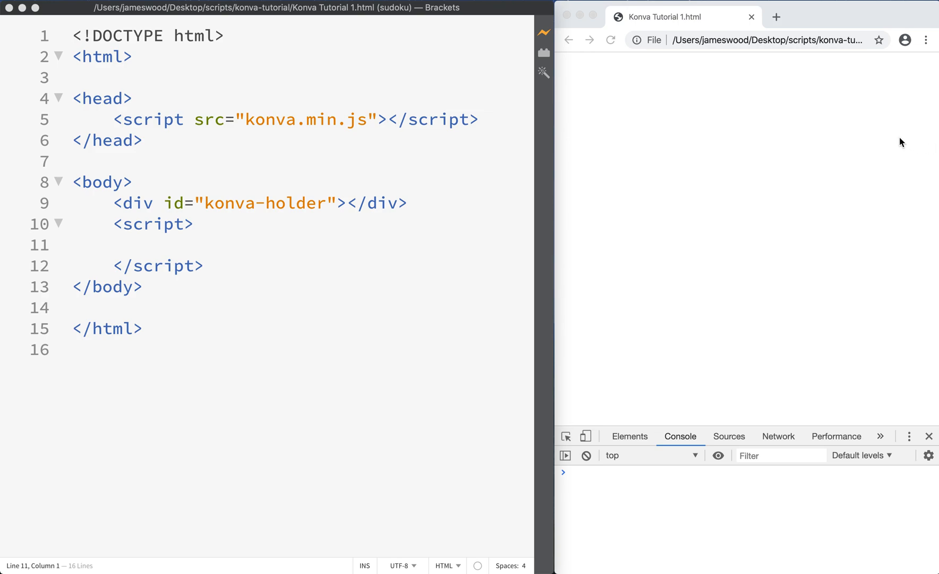
# Step: Review the page: DOCTYPE, konva-holder container, Konva library include, head and body
pyautogui.click(193, 36)
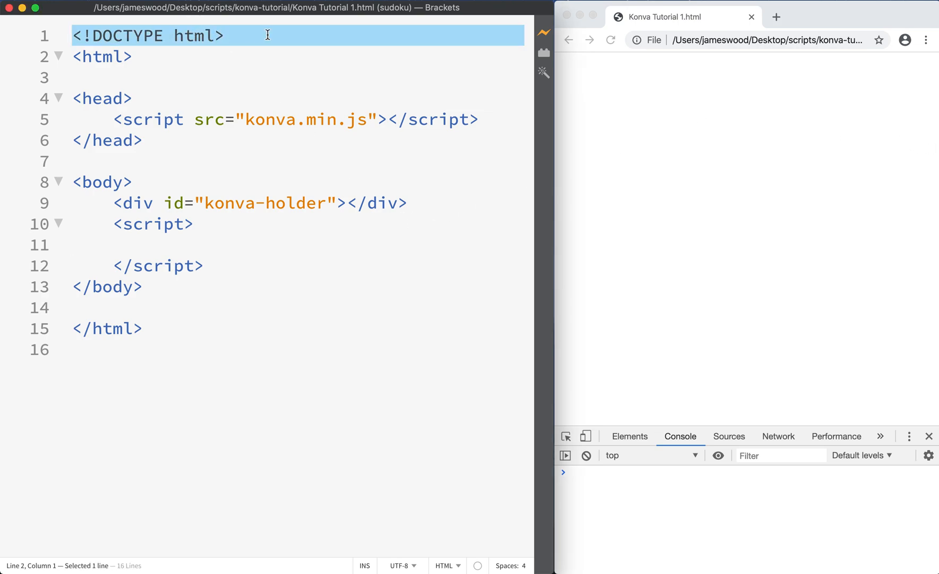
pyautogui.click(226, 36)
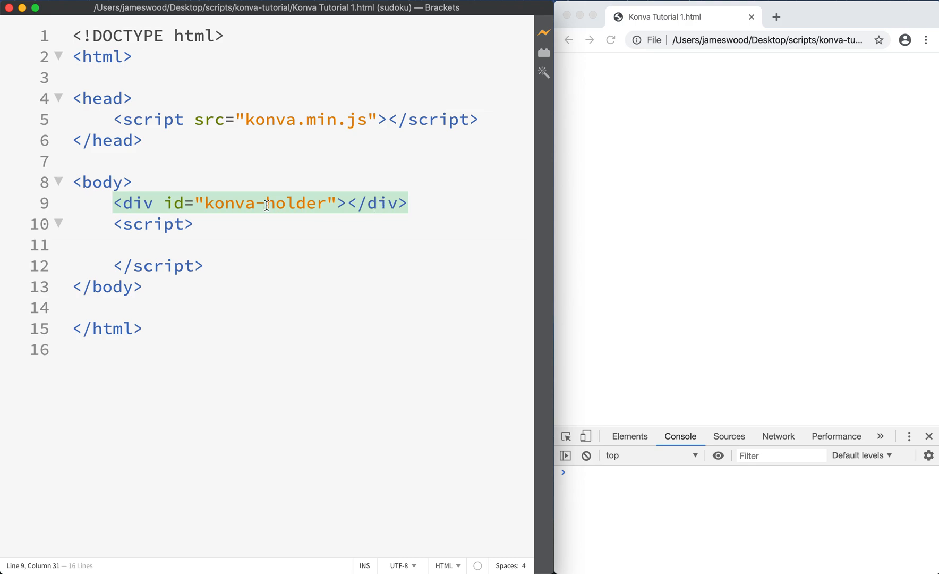
pyautogui.doubleClick(265, 202)
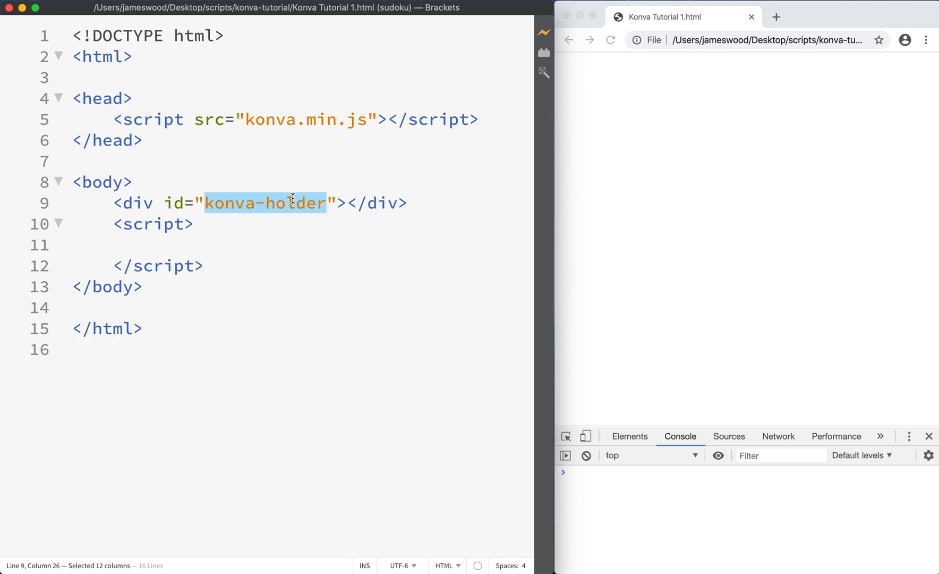
pyautogui.moveTo(286, 206)
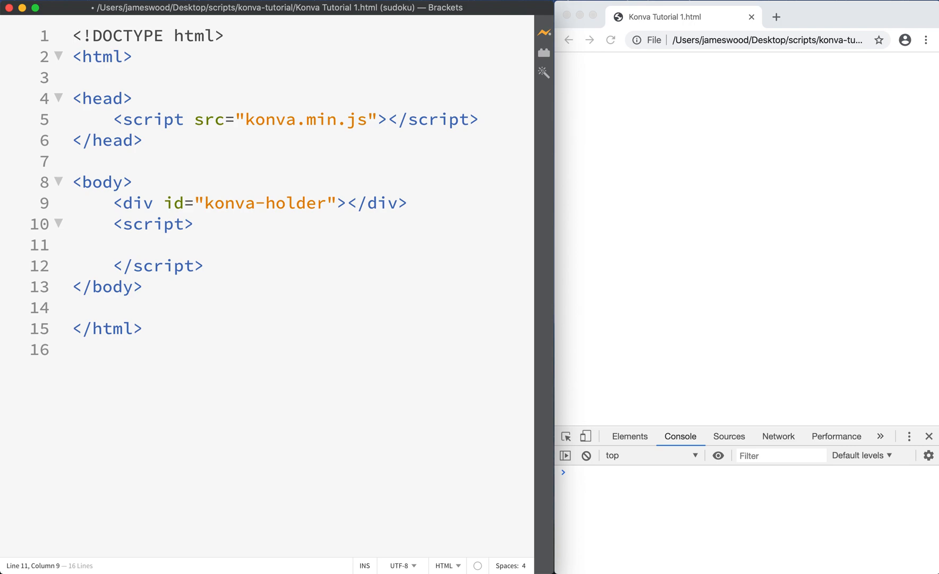
pyautogui.click(154, 245)
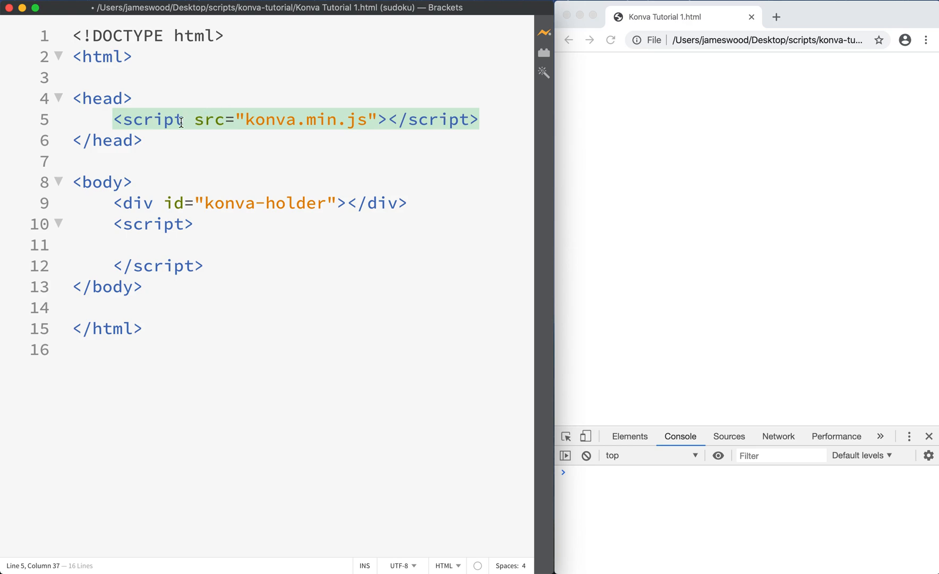
pyautogui.click(112, 140)
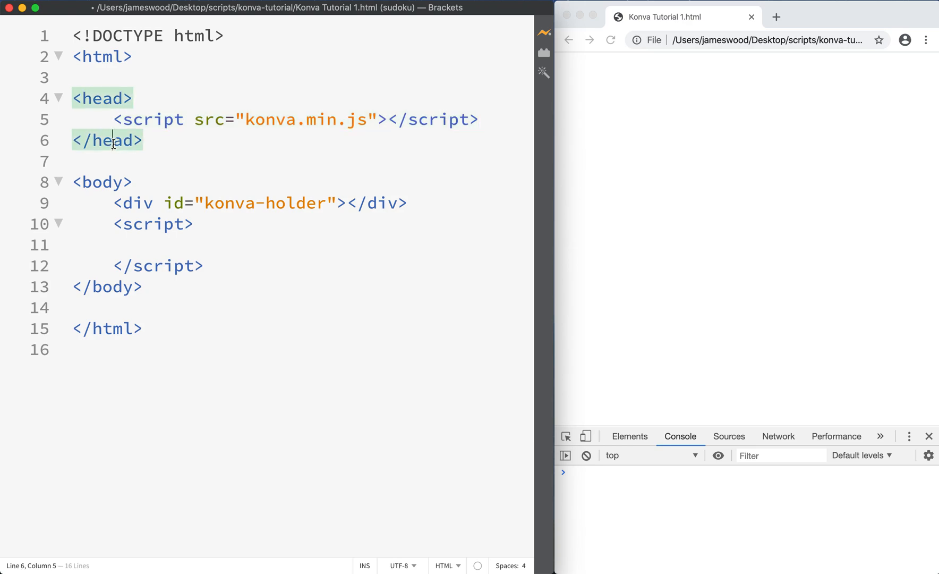
pyautogui.click(102, 182)
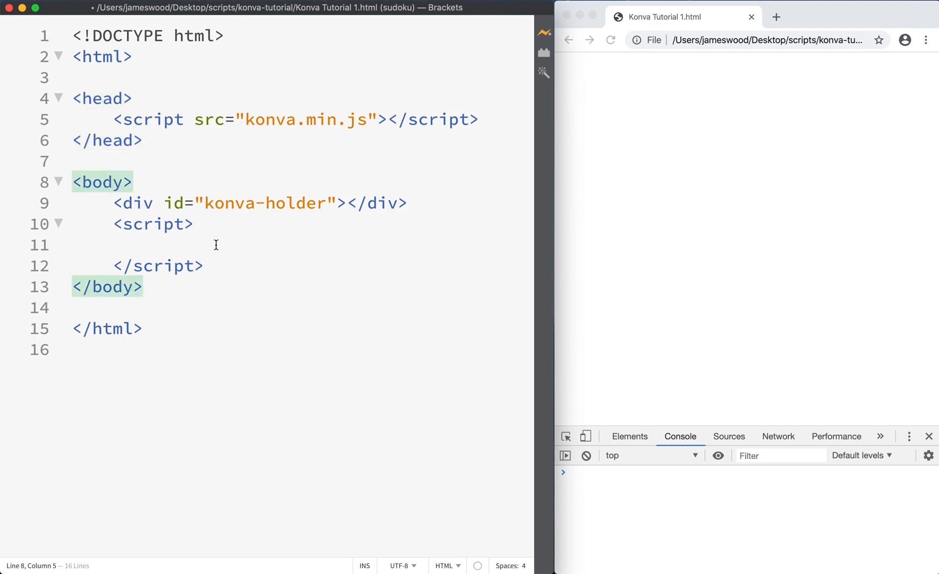
pyautogui.click(162, 224)
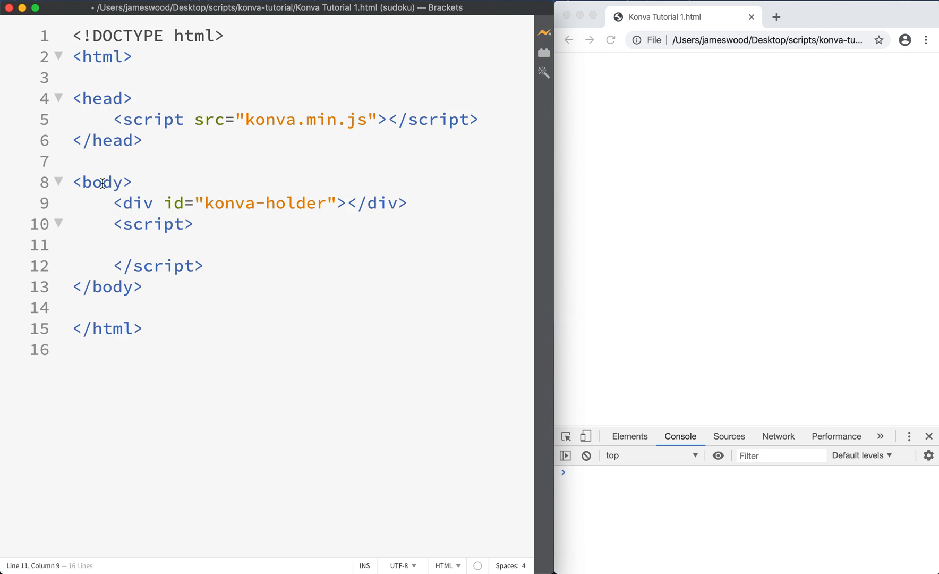
pyautogui.click(102, 182)
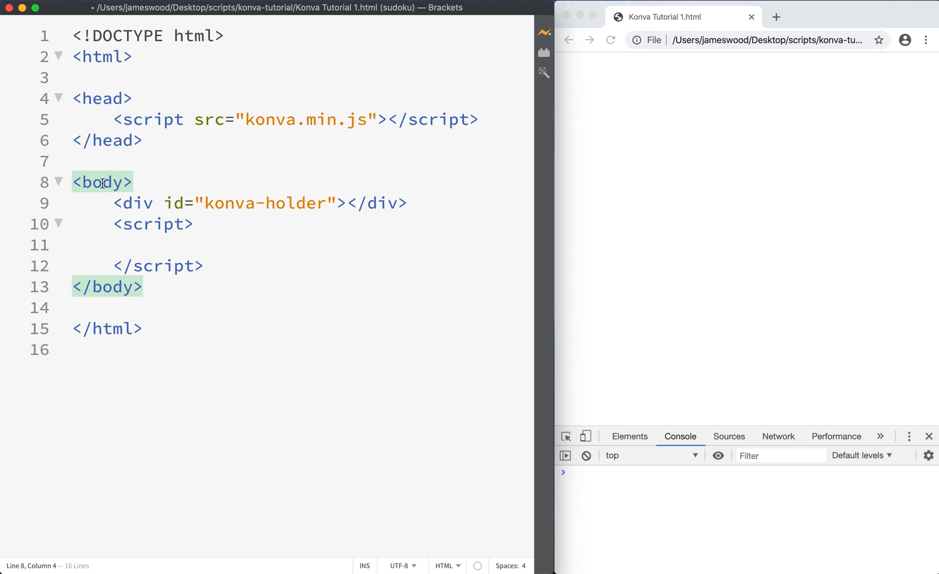
pyautogui.moveTo(204, 174)
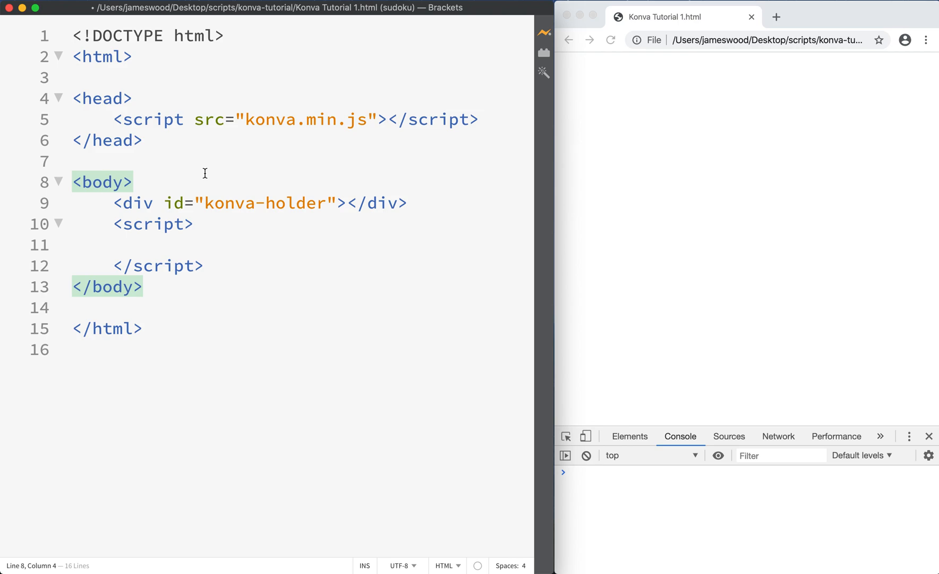
pyautogui.click(156, 244)
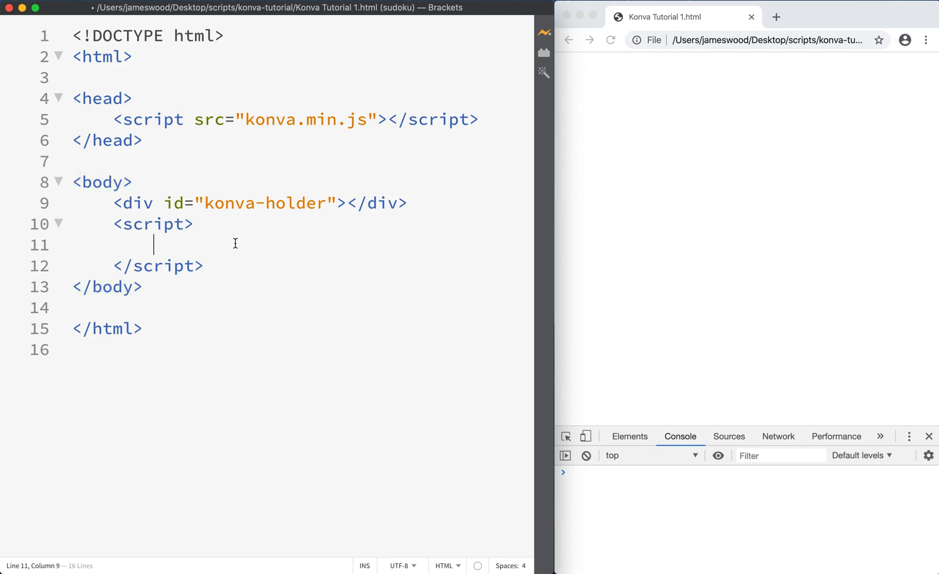
pyautogui.moveTo(508, 233)
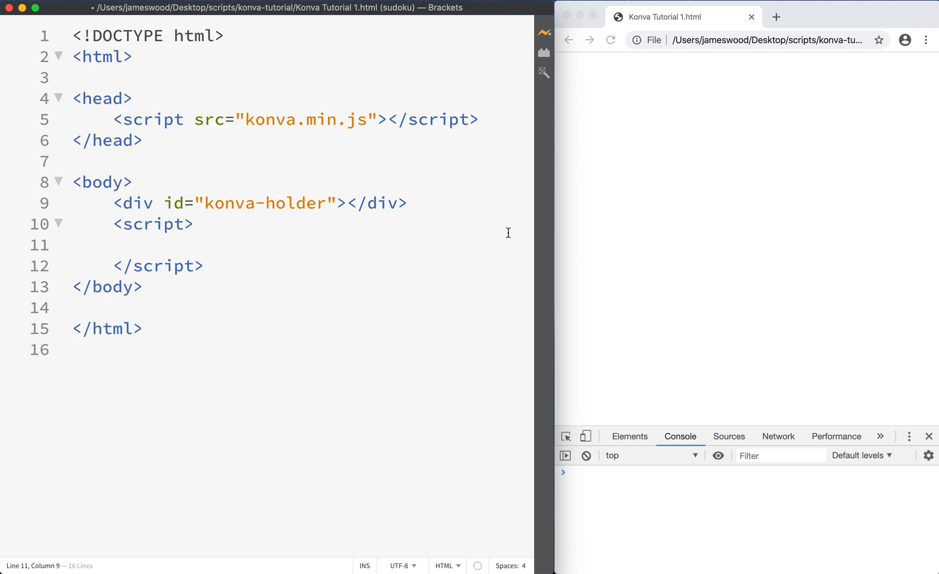
pyautogui.click(155, 246)
pyautogui.write('let stage')
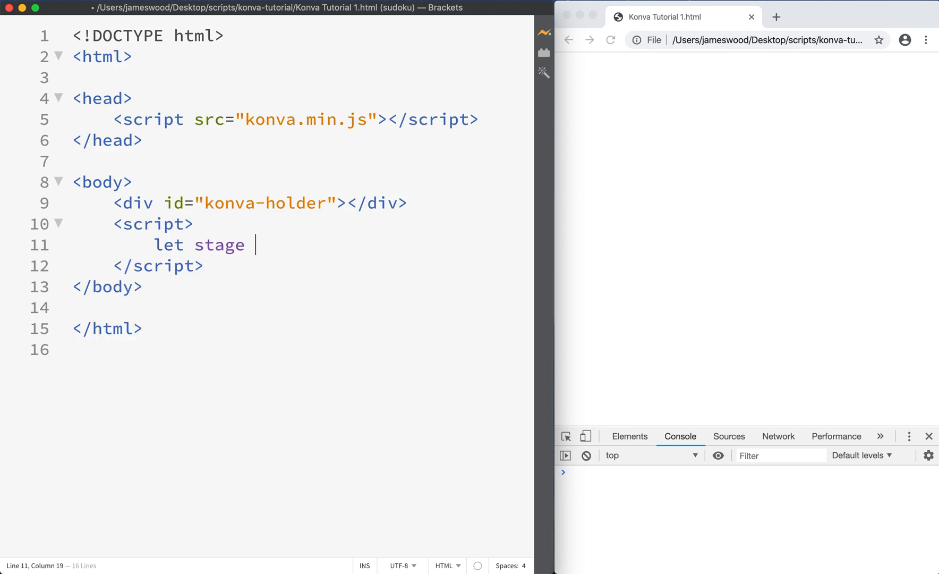
# Step: Write the new Konva.Stage with height 600, width 600 and container "konva-holder"
pyautogui.write('= new Kon')
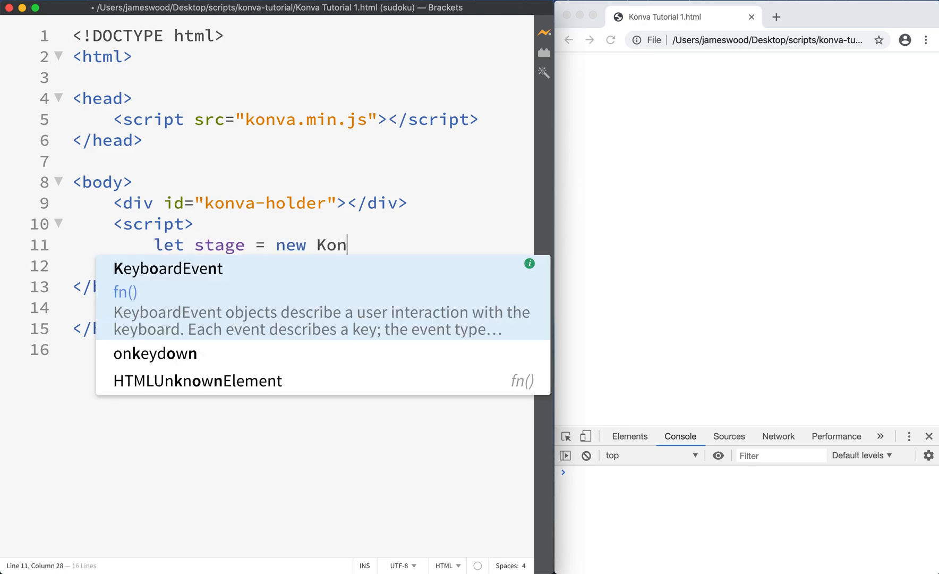
pyautogui.write('va.')
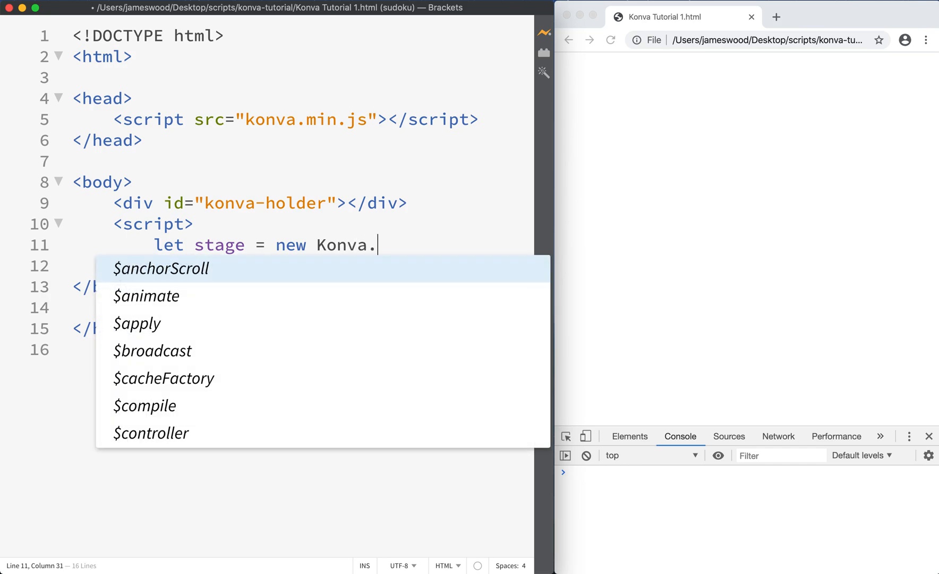
pyautogui.write('Stage();')
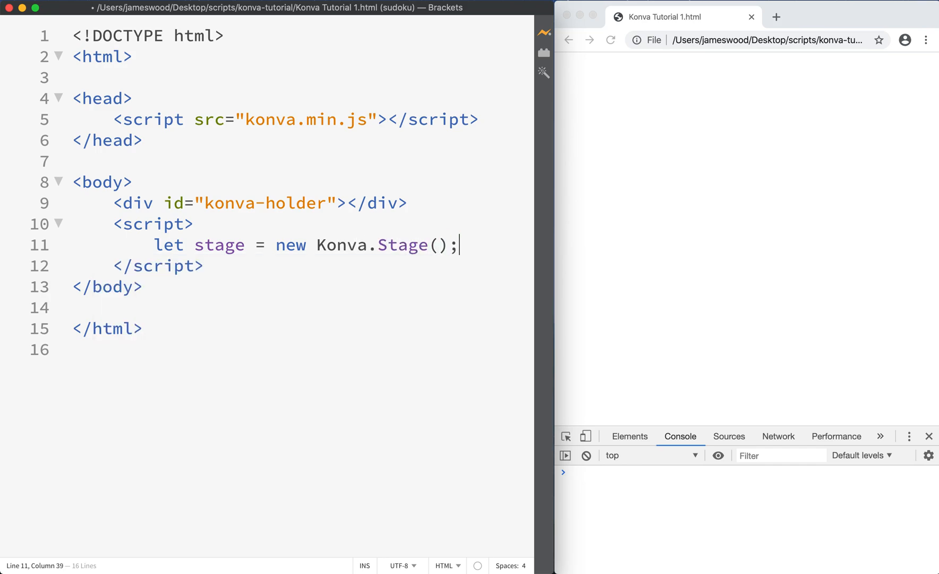
pyautogui.click(338, 245)
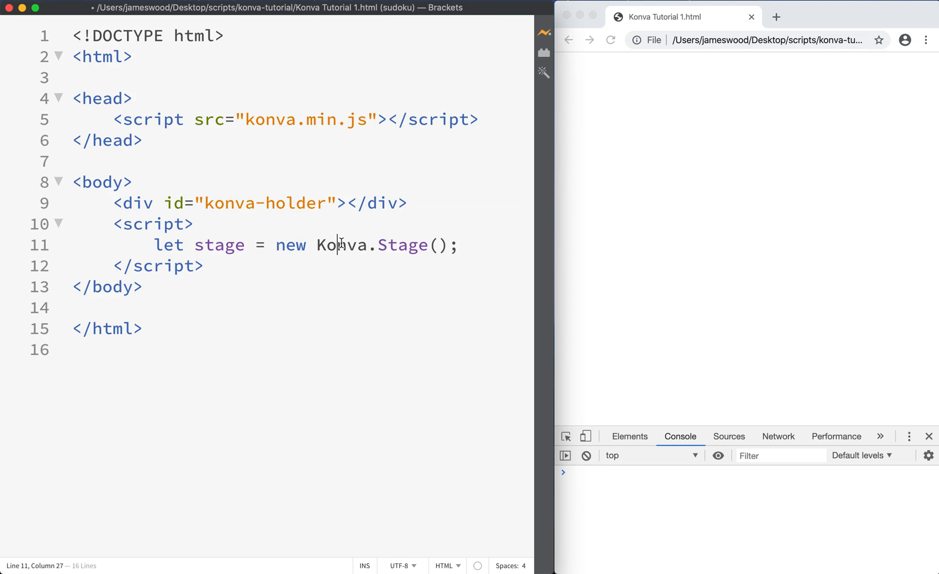
pyautogui.doubleClick(342, 245)
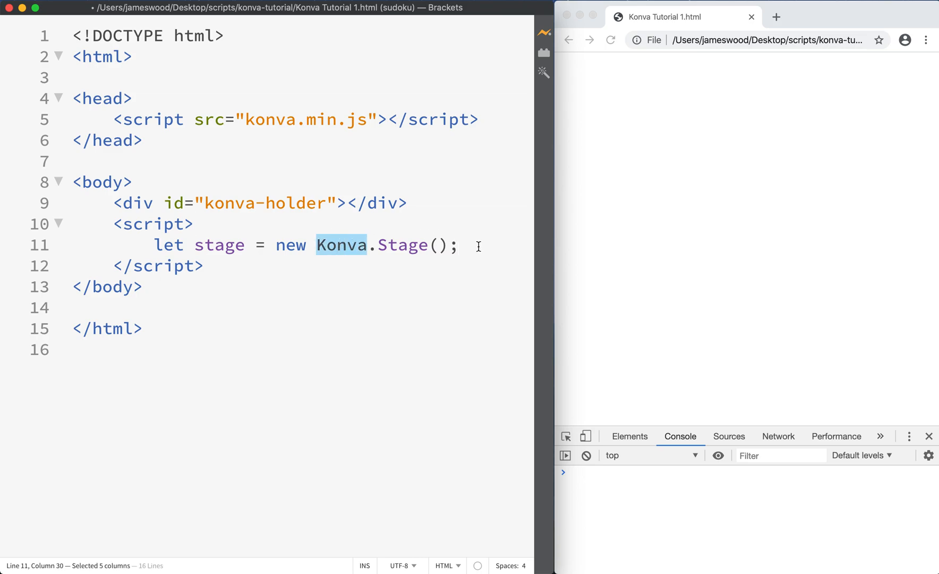
pyautogui.doubleClick(402, 245)
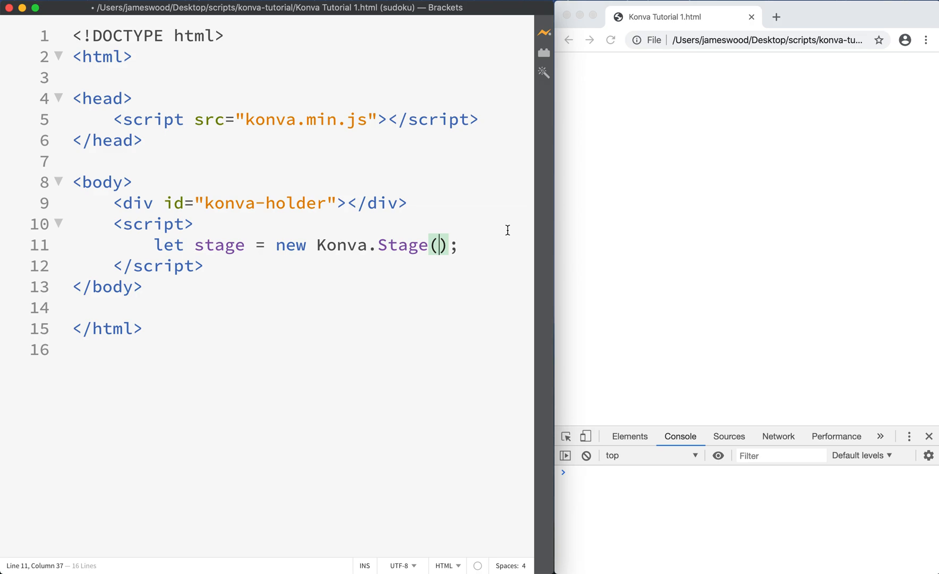
pyautogui.write('{')
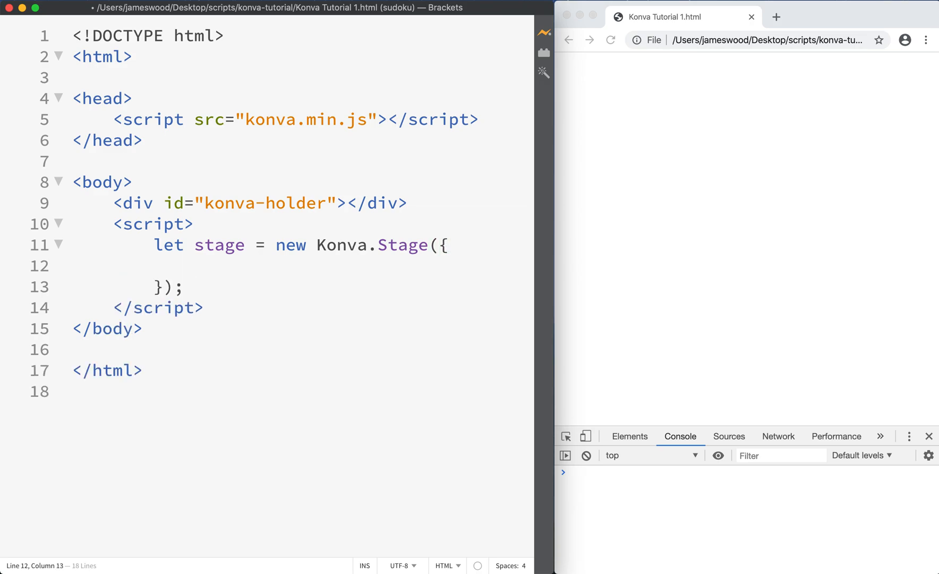
pyautogui.click(195, 264)
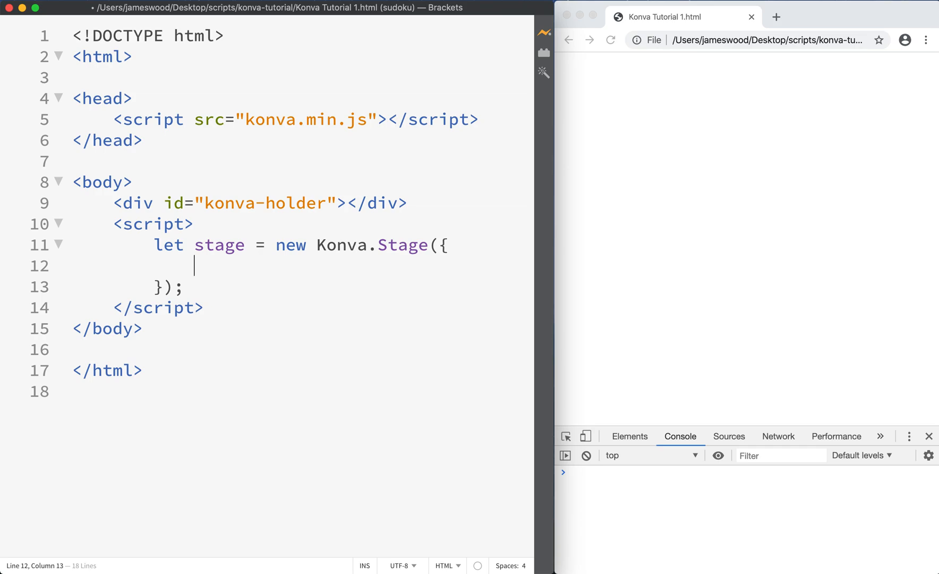
pyautogui.write('height: 600,')
pyautogui.write('width: 600,')
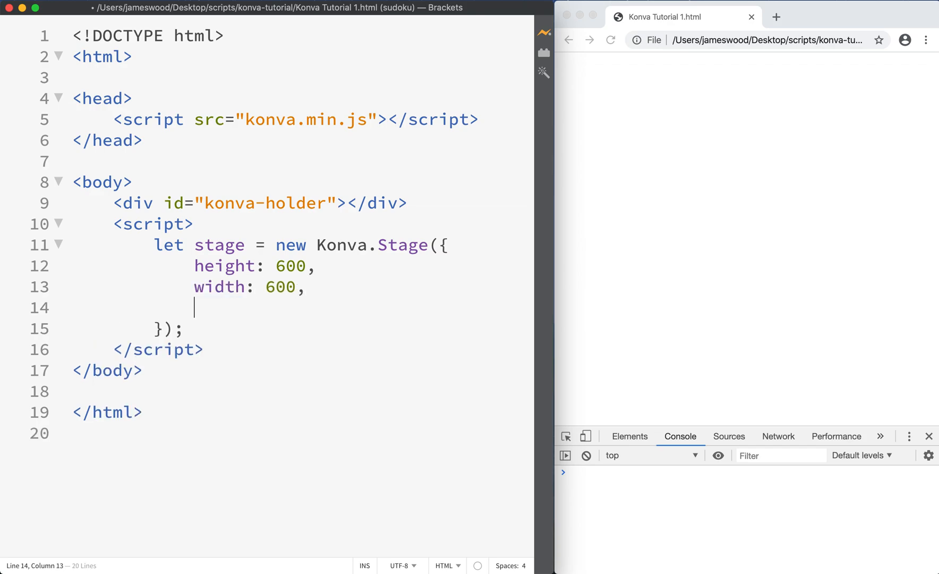
pyautogui.write('conti')
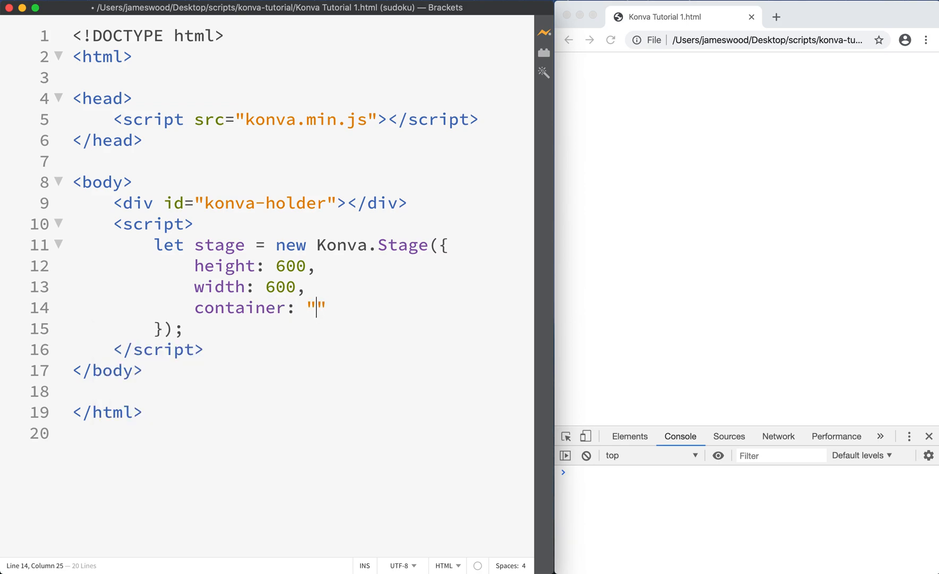
pyautogui.write('konva-hold')
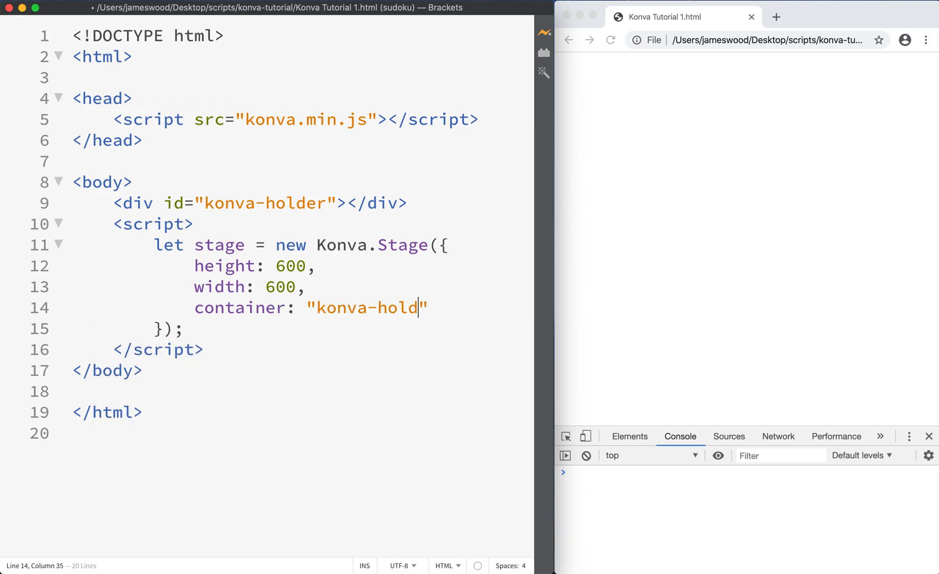
pyautogui.write('er,')
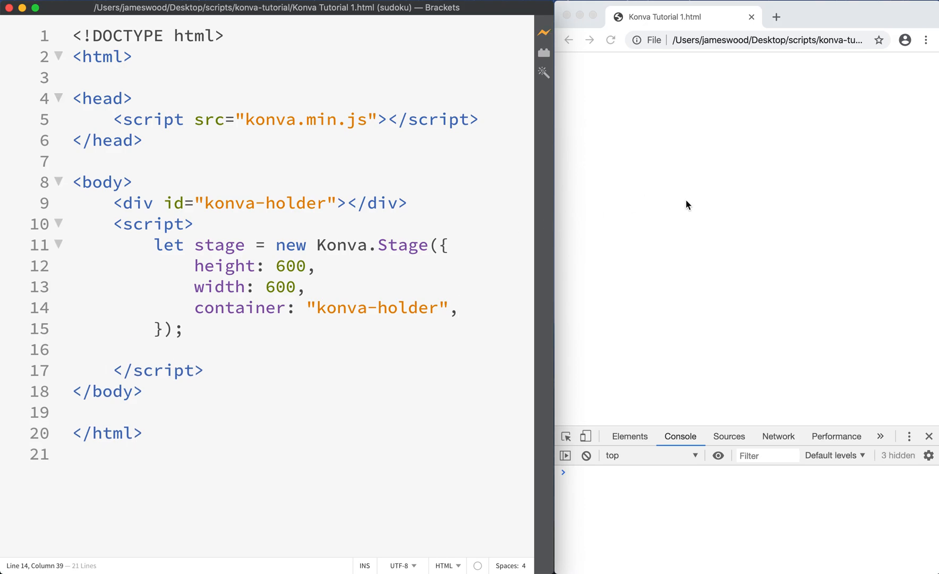
# Step: Below the stage, create a layer with new Konva.Layer()
pyautogui.press('Enter')
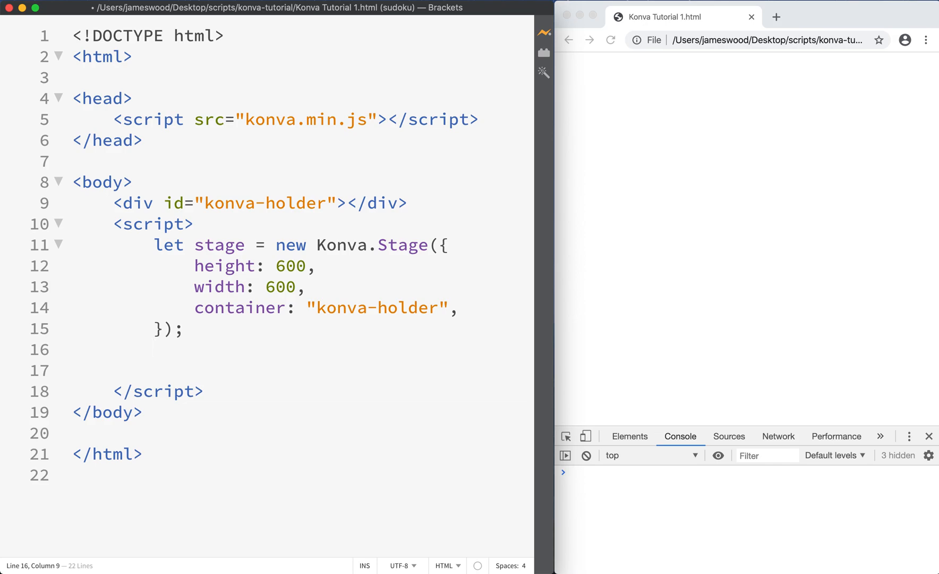
pyautogui.click(155, 349)
pyautogui.write('let layer')
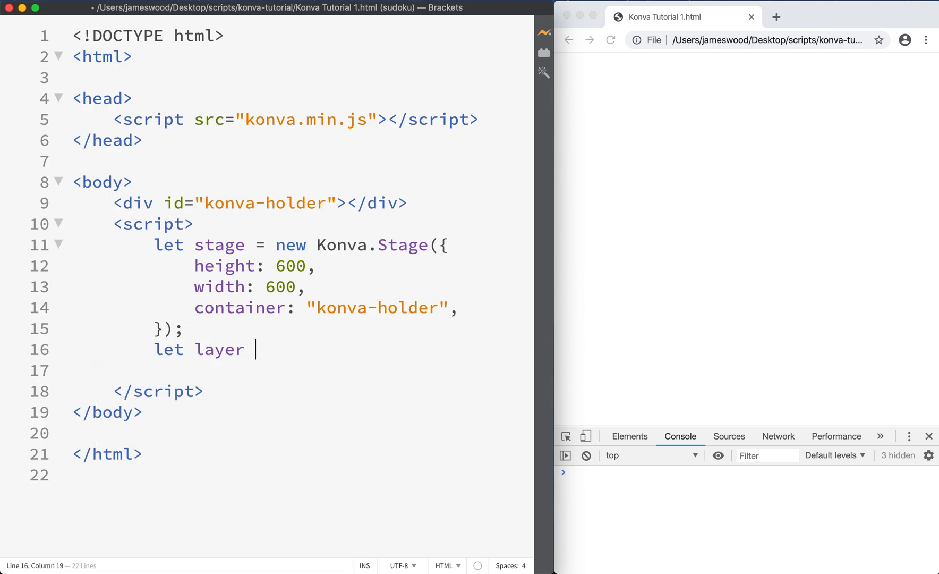
pyautogui.write('= new Konva')
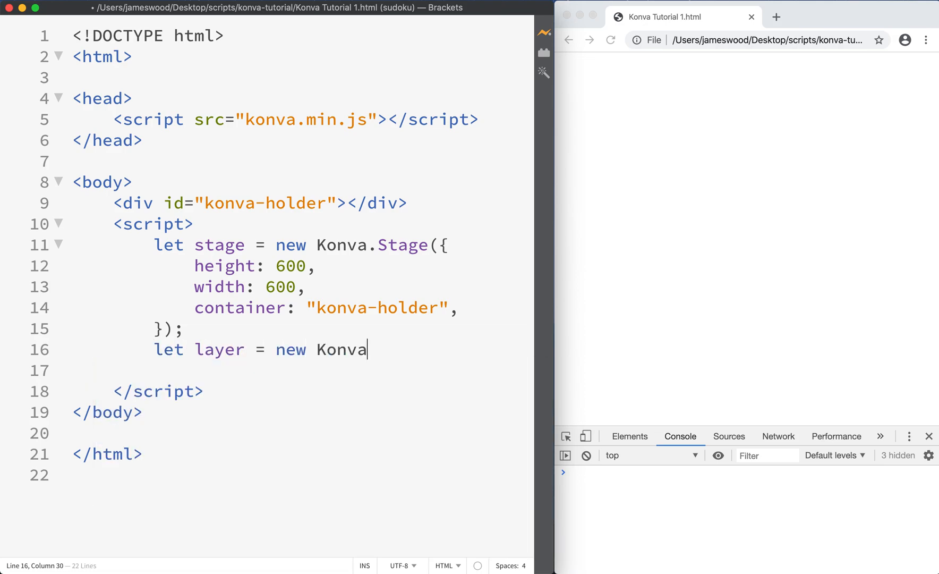
pyautogui.write('.Layer')
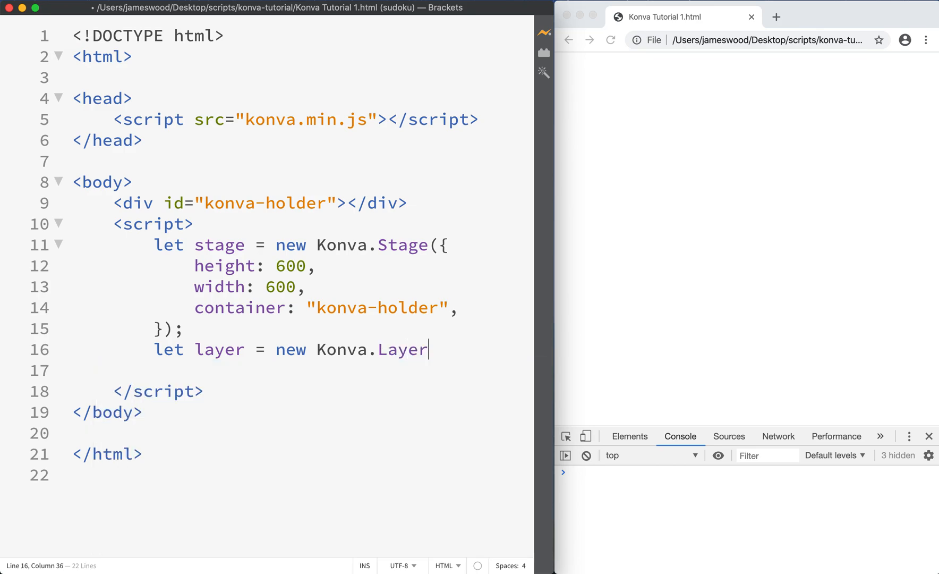
pyautogui.write('();')
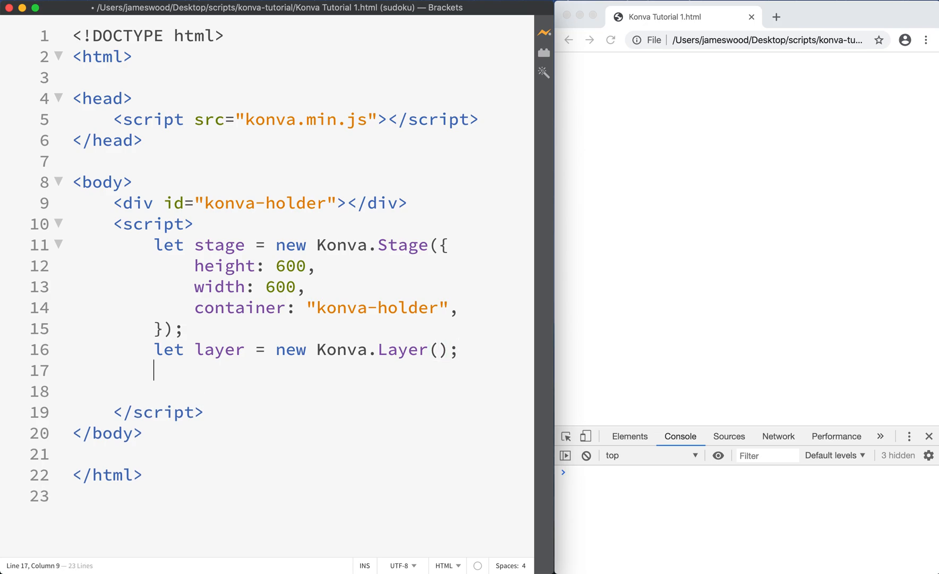
# Step: Add the layer to the stage with stage.add(layer) and save
pyautogui.write('stage.')
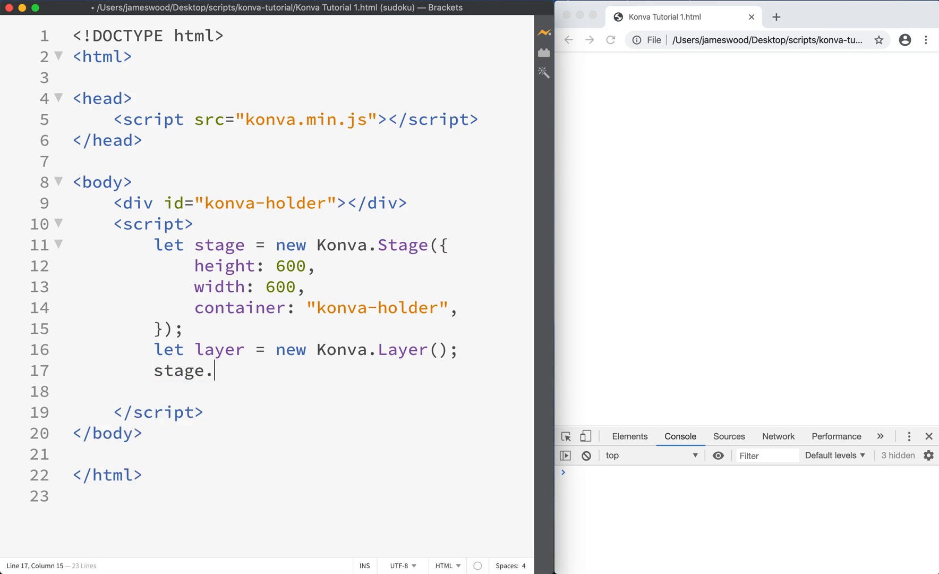
pyautogui.write('add(layer);')
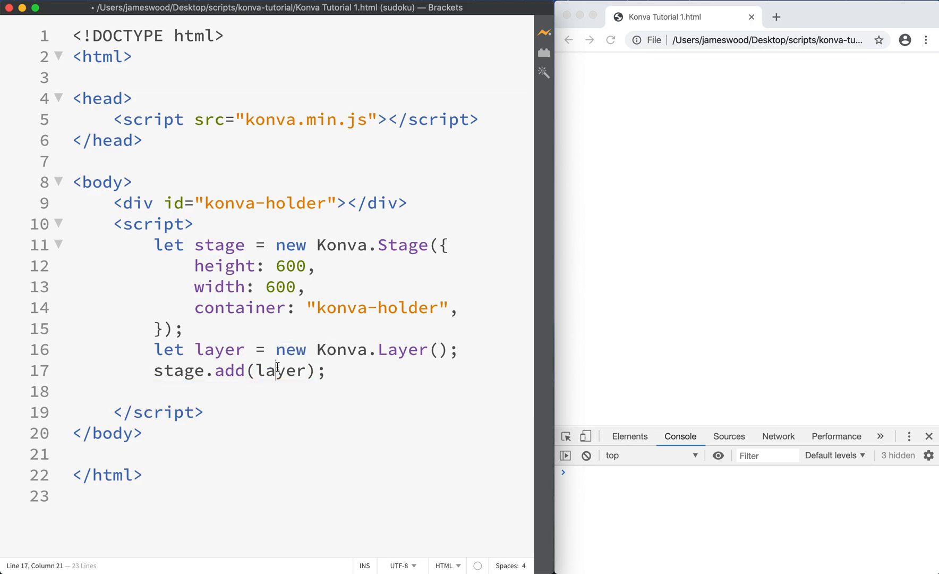
pyautogui.click(169, 370)
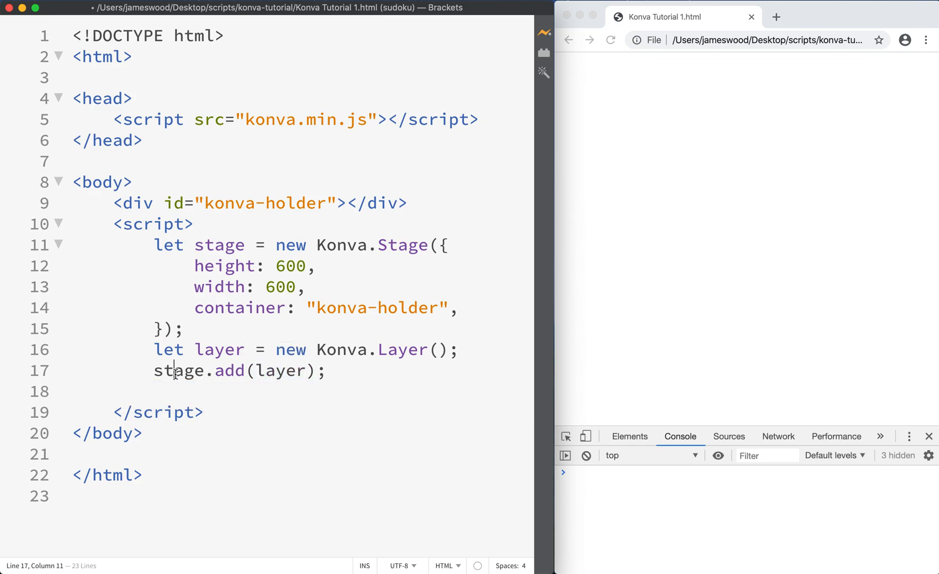
pyautogui.doubleClick(178, 370)
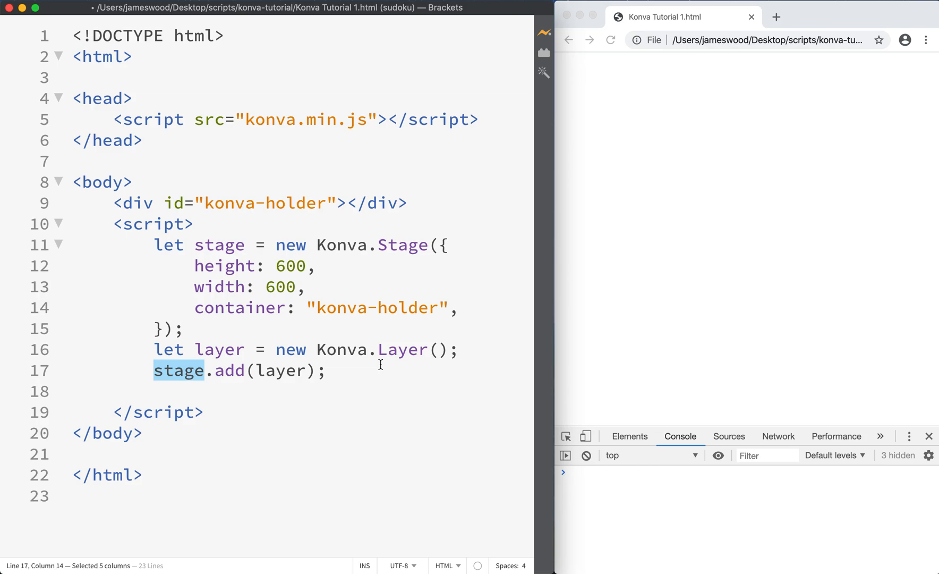
pyautogui.moveTo(241, 375)
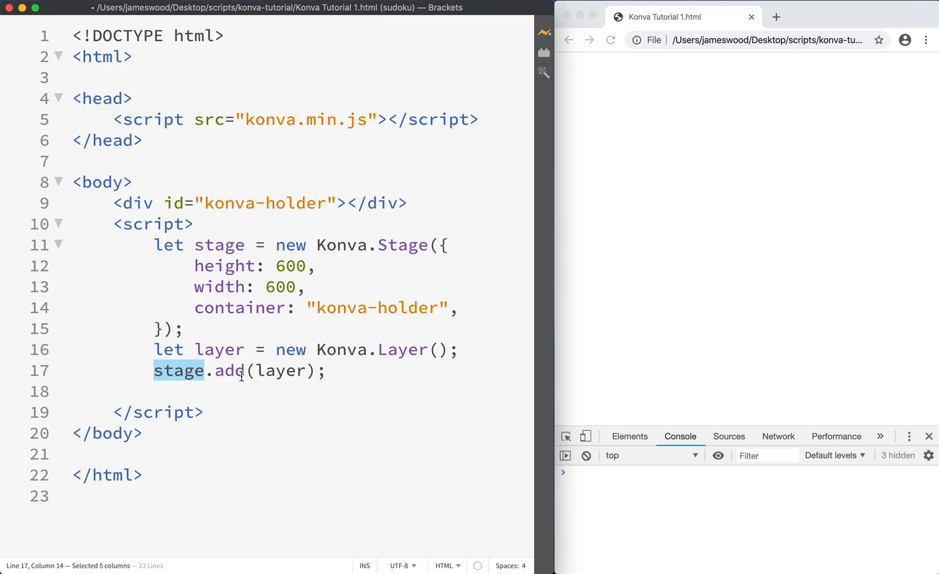
pyautogui.click(328, 370)
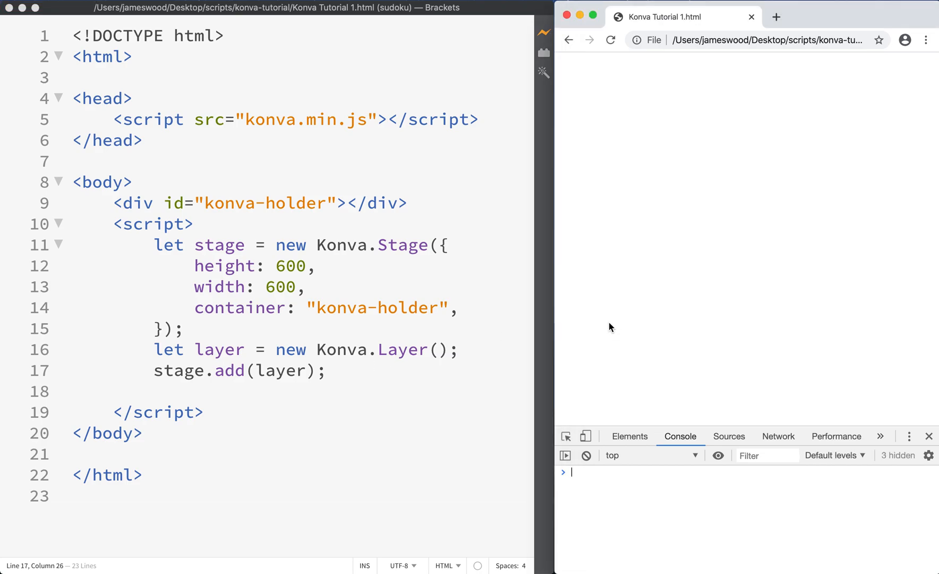
pyautogui.click(566, 436)
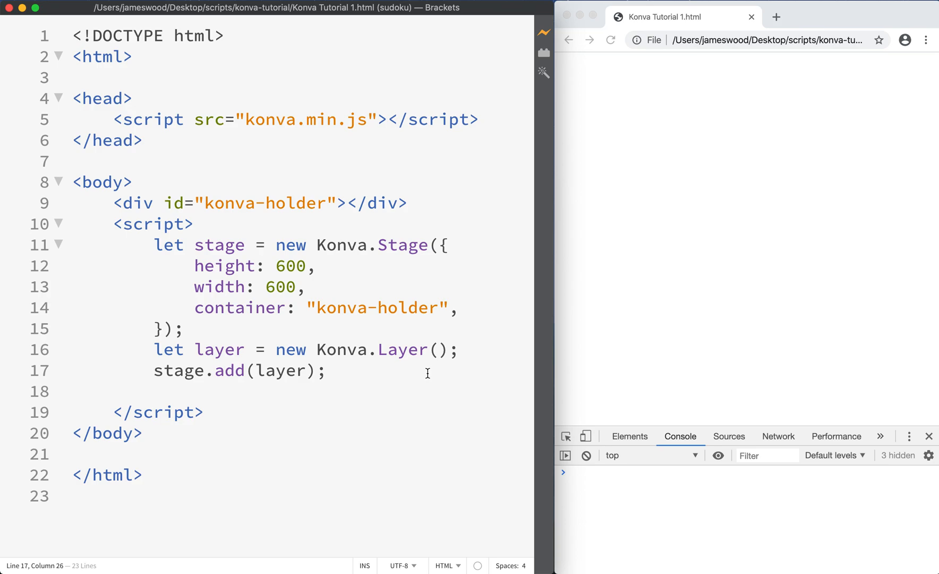
# Step: Define let rect = new Konva.Rect with x: 100, y: 100 and fill "blue"
pyautogui.press('enter')
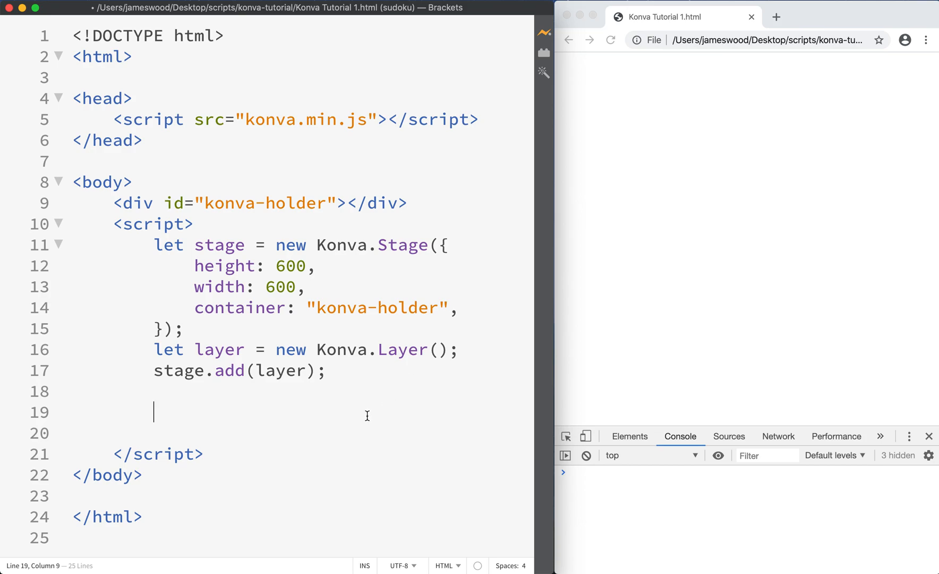
pyautogui.moveTo(356, 425)
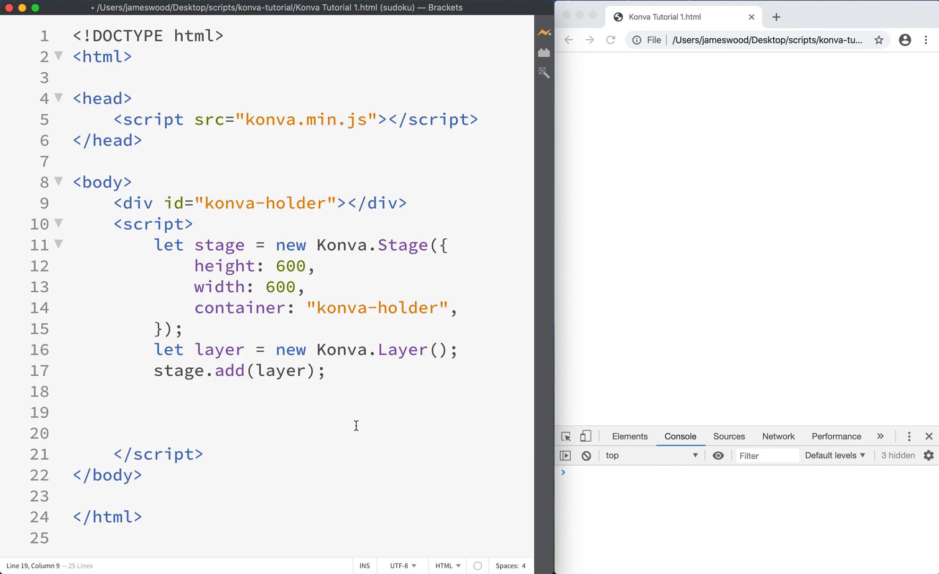
pyautogui.write('let r')
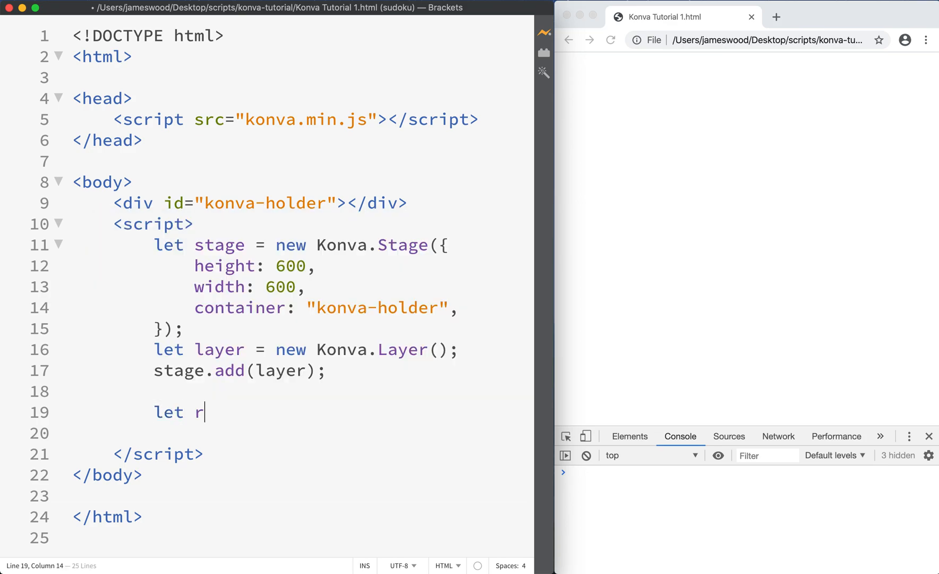
pyautogui.write('ect =')
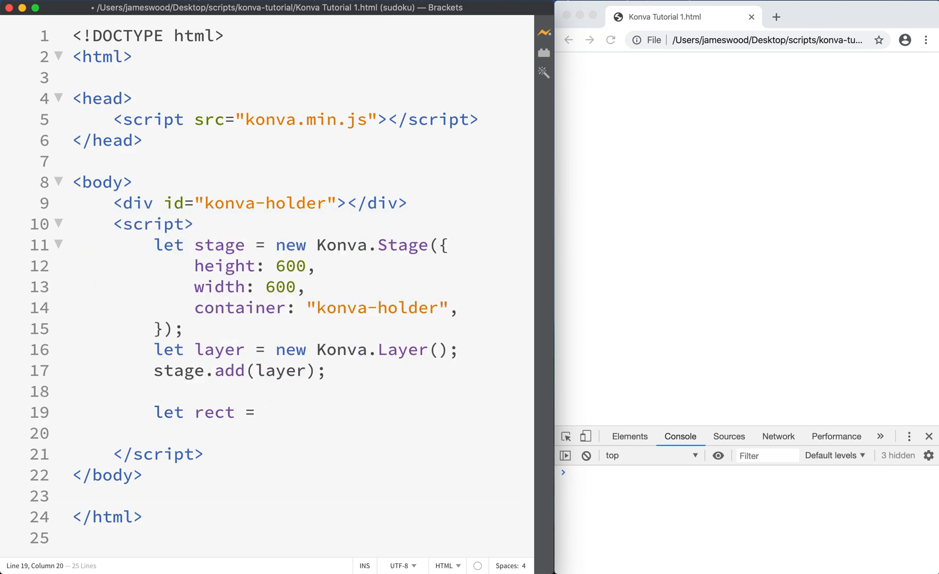
pyautogui.write('new Konva.L')
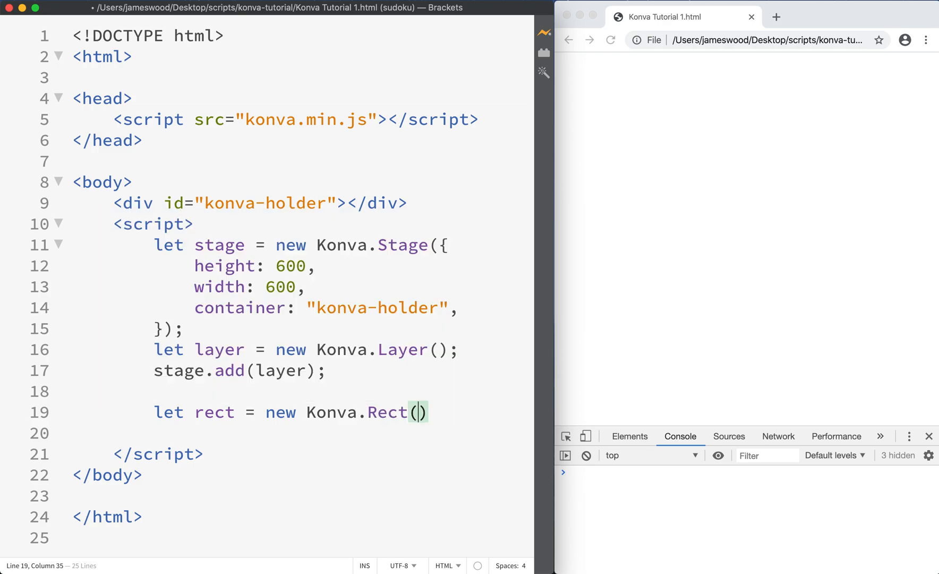
pyautogui.write('{});')
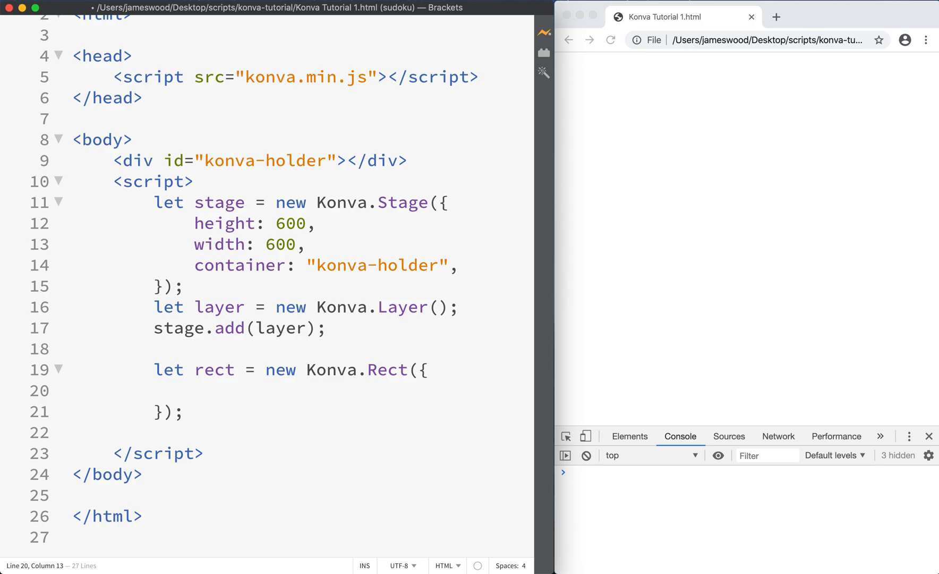
pyautogui.click(193, 391)
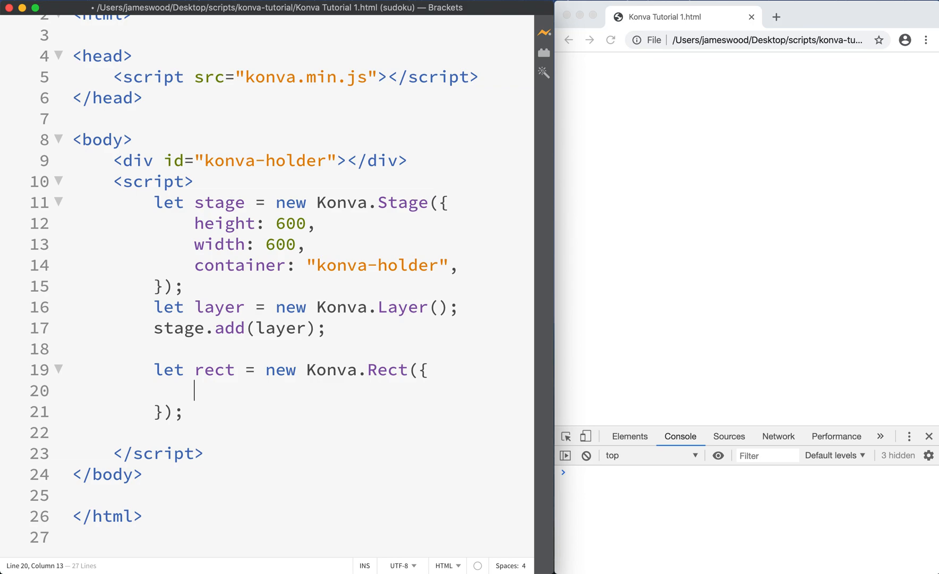
pyautogui.write('x:')
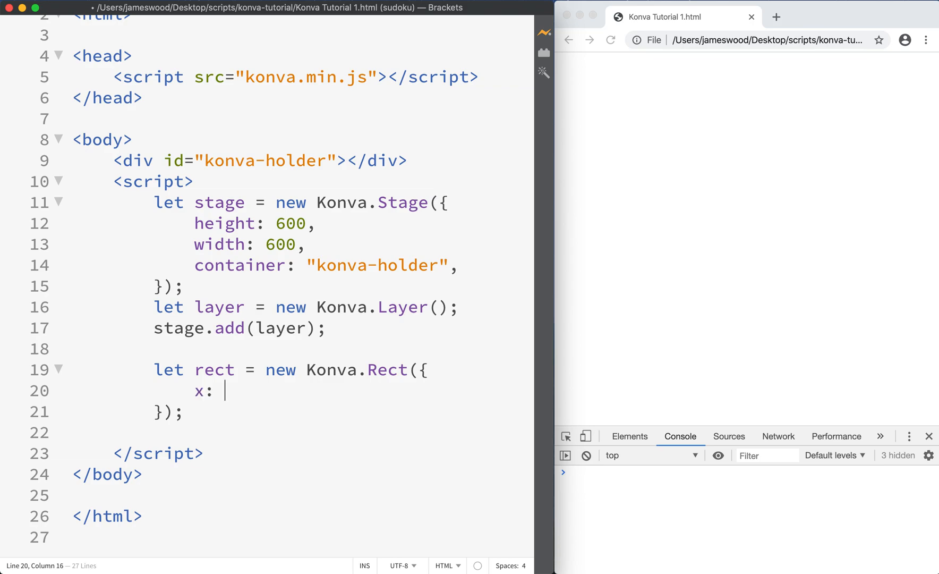
pyautogui.write('100,')
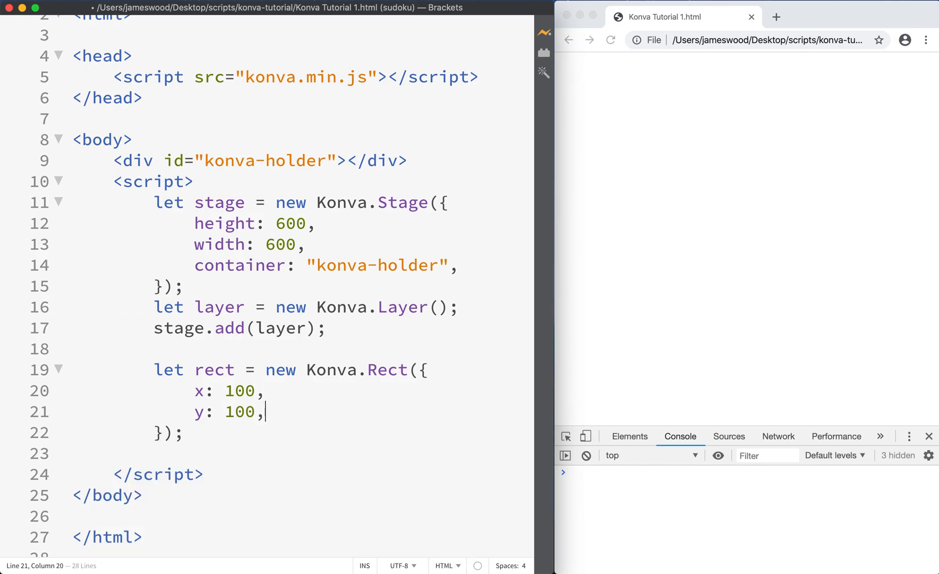
pyautogui.write('fill: "blue",')
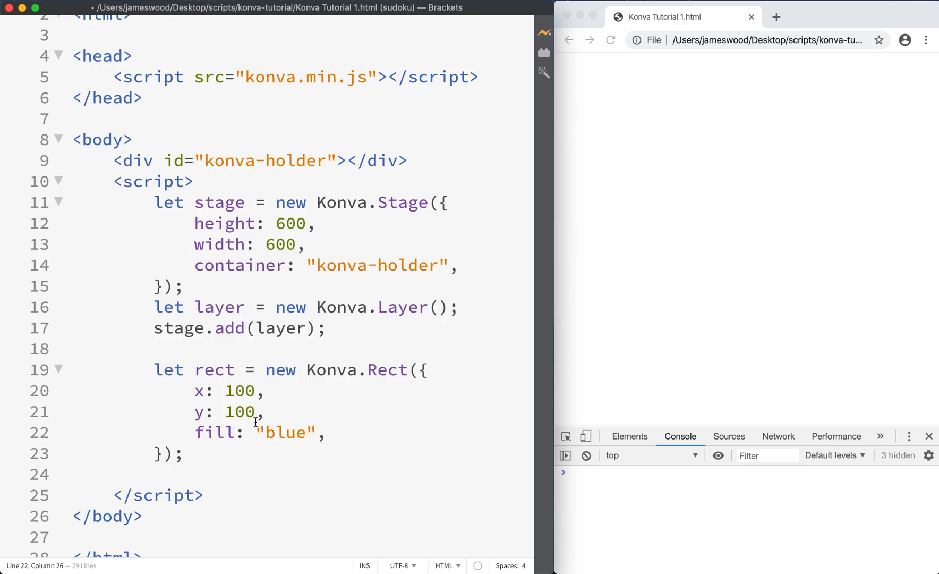
pyautogui.click(263, 391)
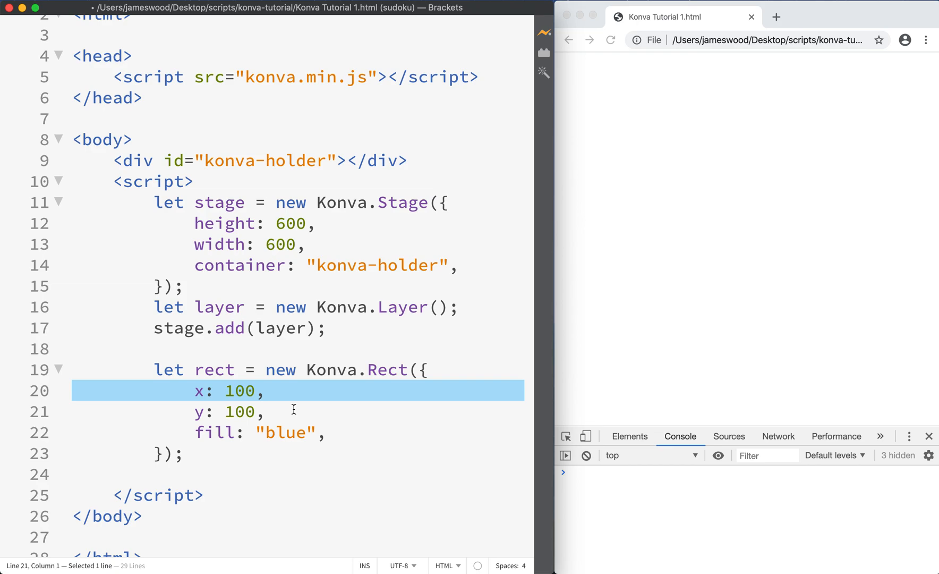
pyautogui.click(235, 413)
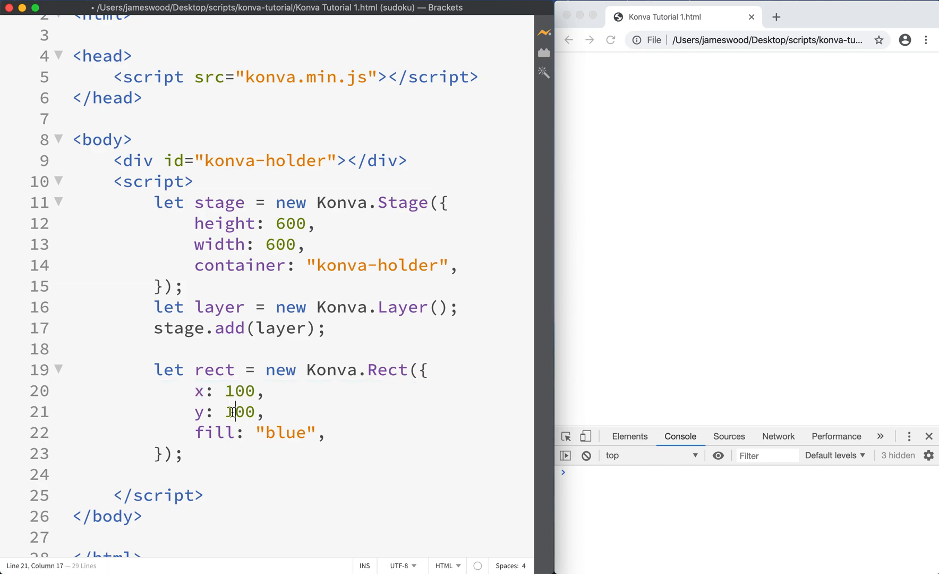
pyautogui.doubleClick(287, 433)
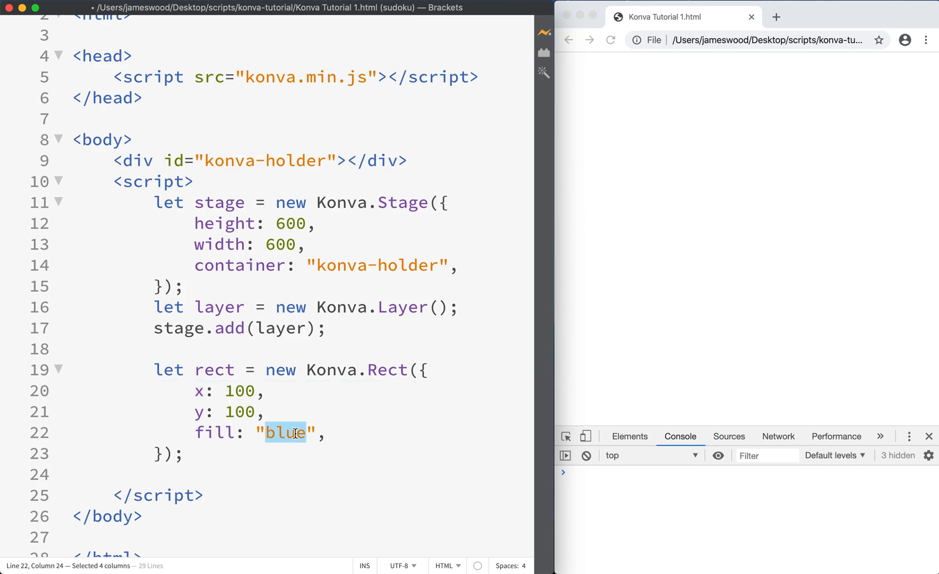
pyautogui.click(329, 433)
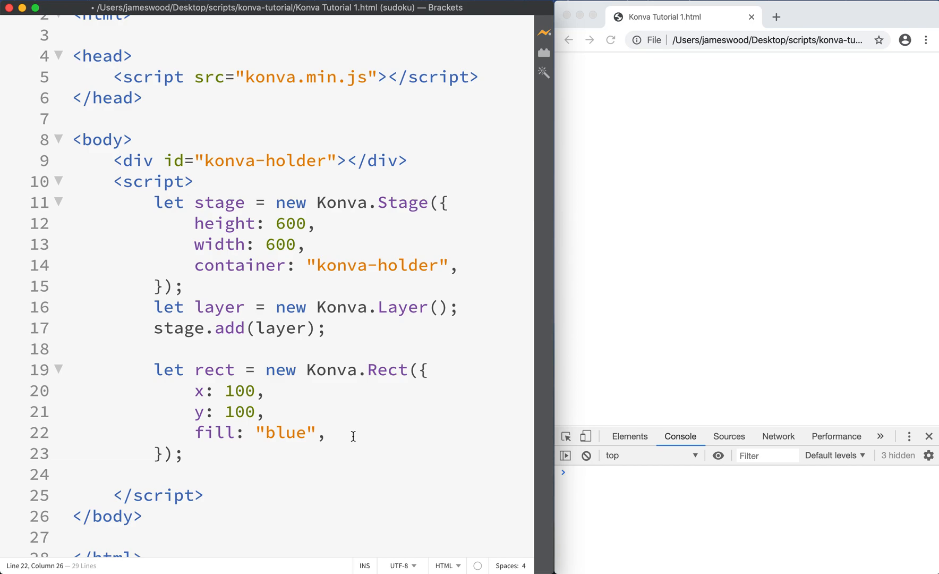
pyautogui.moveTo(193, 391)
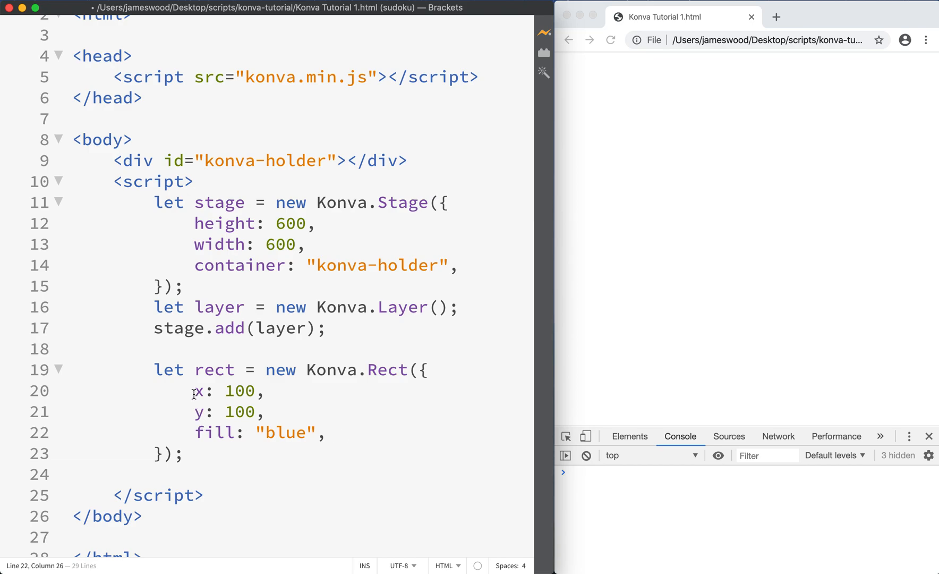
# Step: Give the rectangle width 200 and height 100
pyautogui.click(327, 432)
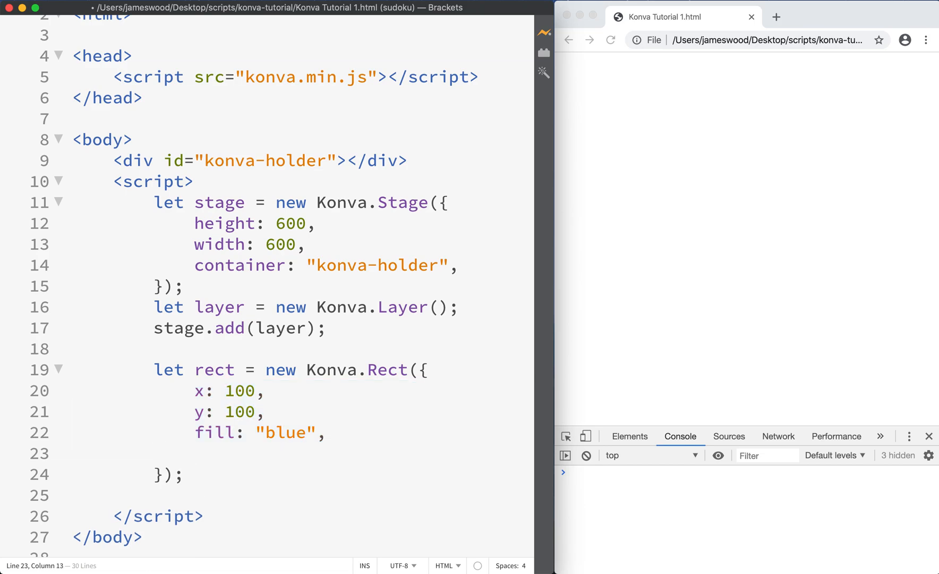
pyautogui.write('width: 2000')
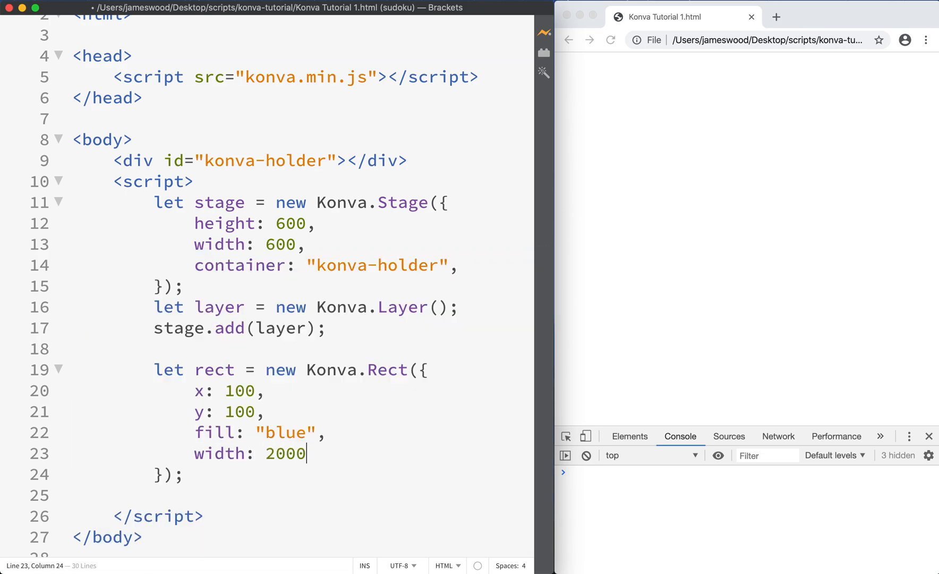
pyautogui.write('height: 100,')
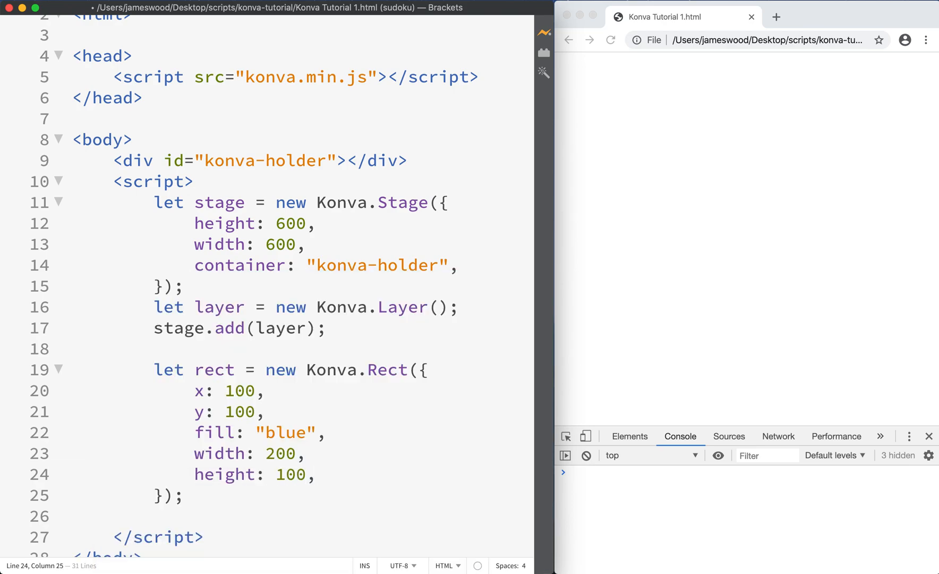
pyautogui.scroll(-3)
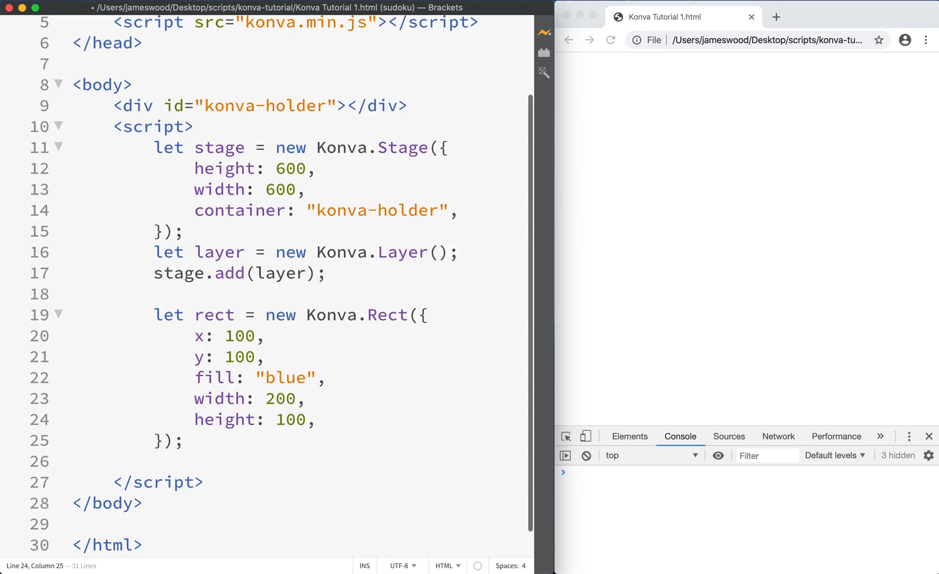
# Step: Add the rectangle to the layer with layer.add(rect) and call layer.draw()
pyautogui.press('enter')
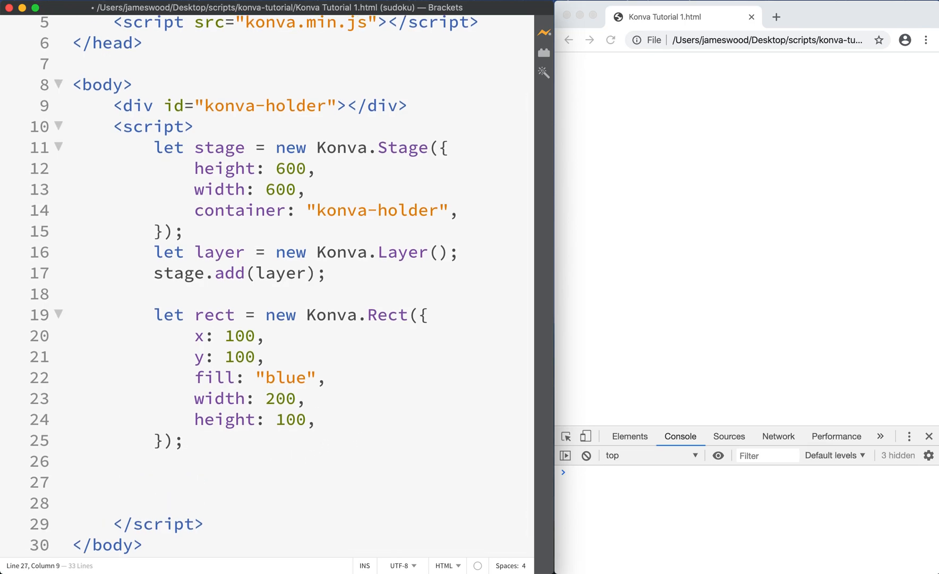
pyautogui.write('layer.add(rect);')
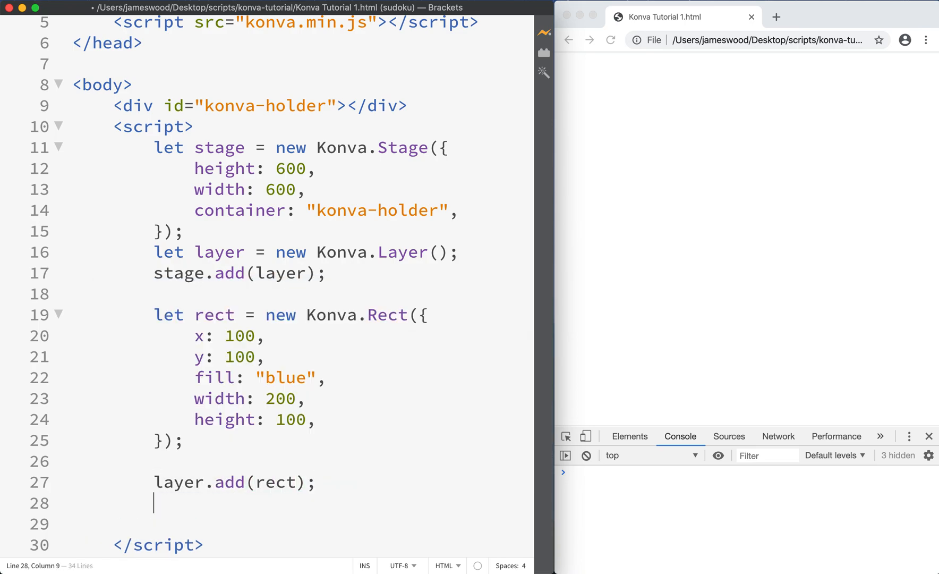
pyautogui.write('laye')
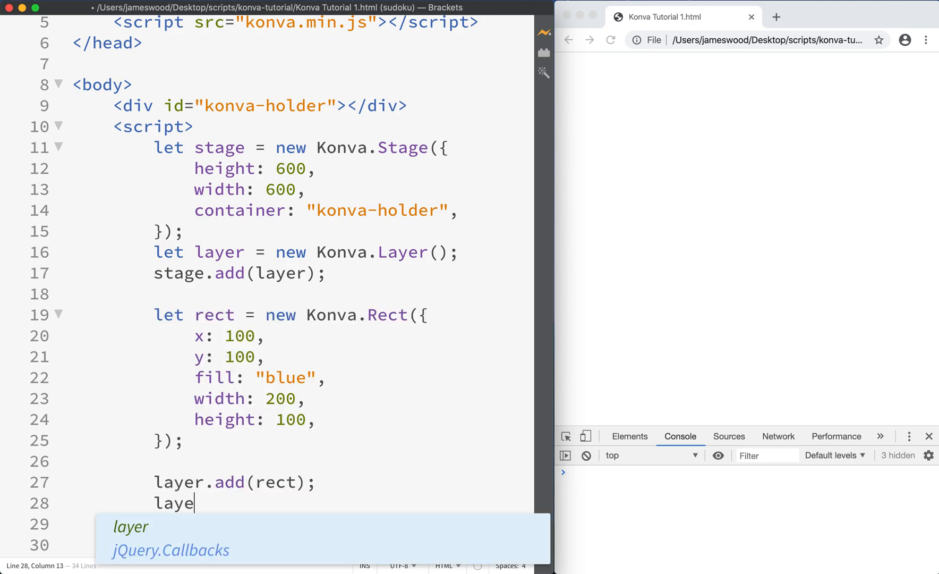
pyautogui.write('r.draw();')
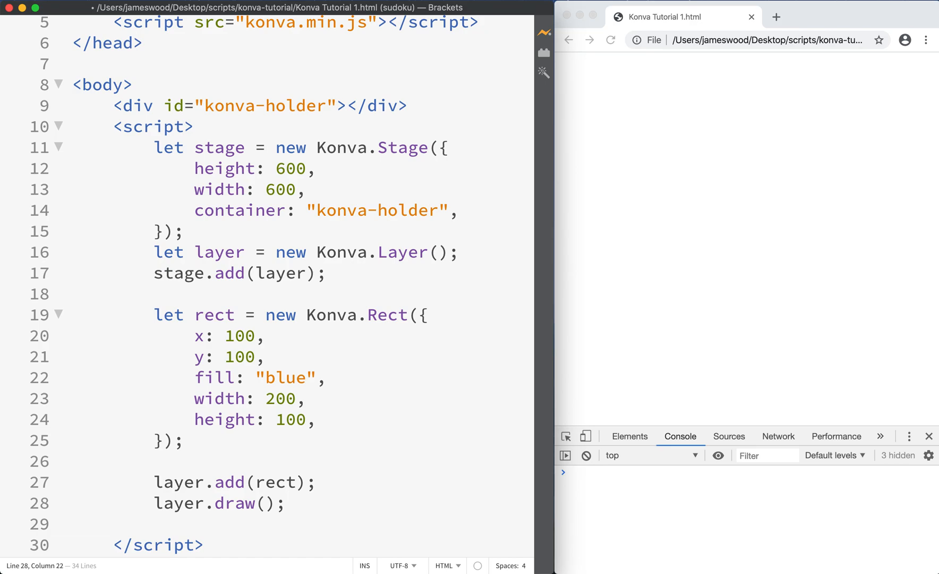
pyautogui.scroll(-3)
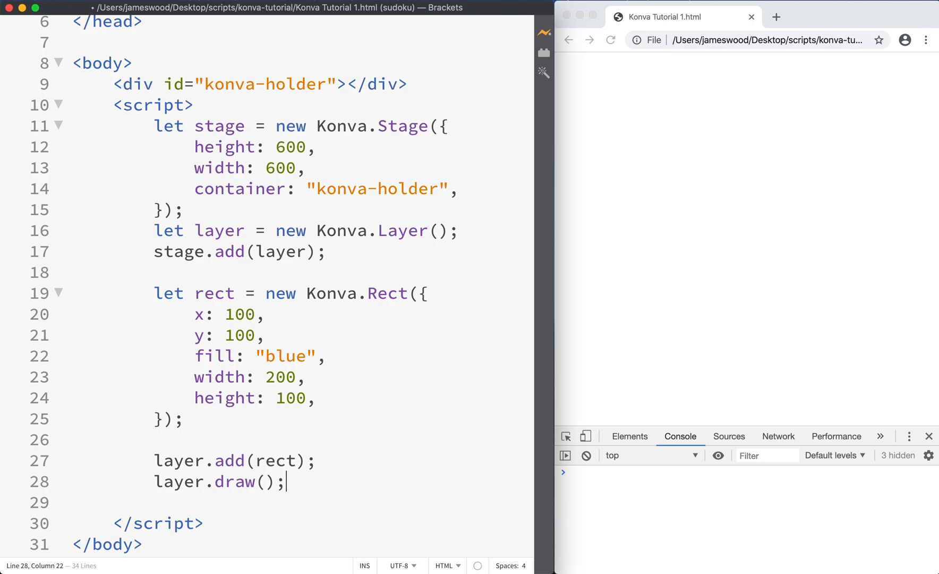
# Step: Reload the browser preview to show the blue rectangle
pyautogui.click(611, 40)
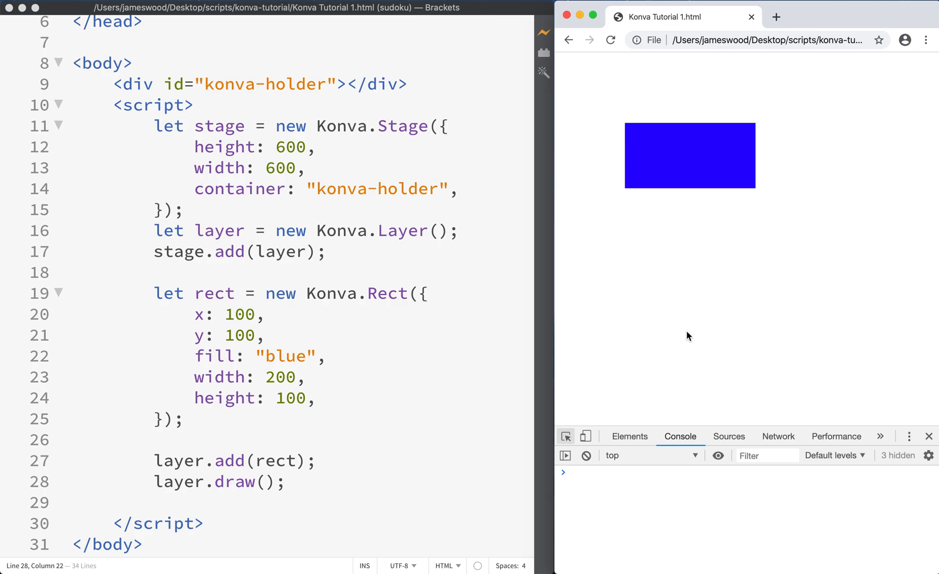
pyautogui.moveTo(715, 223)
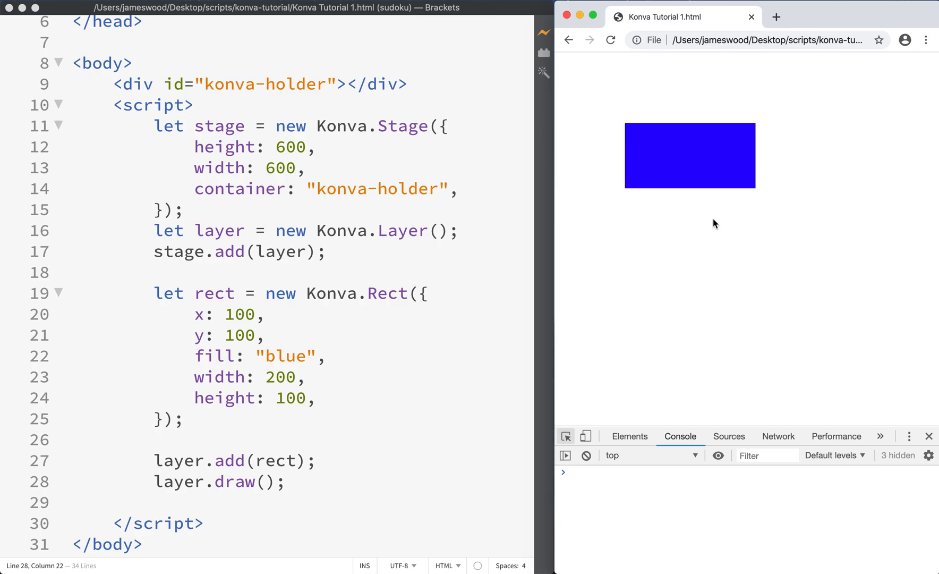
pyautogui.moveTo(628, 132)
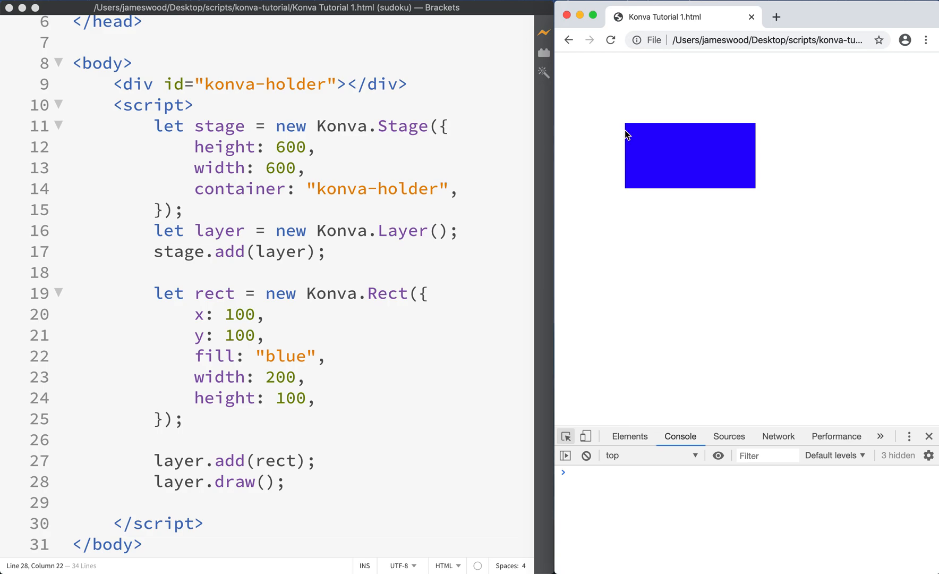
pyautogui.moveTo(766, 127)
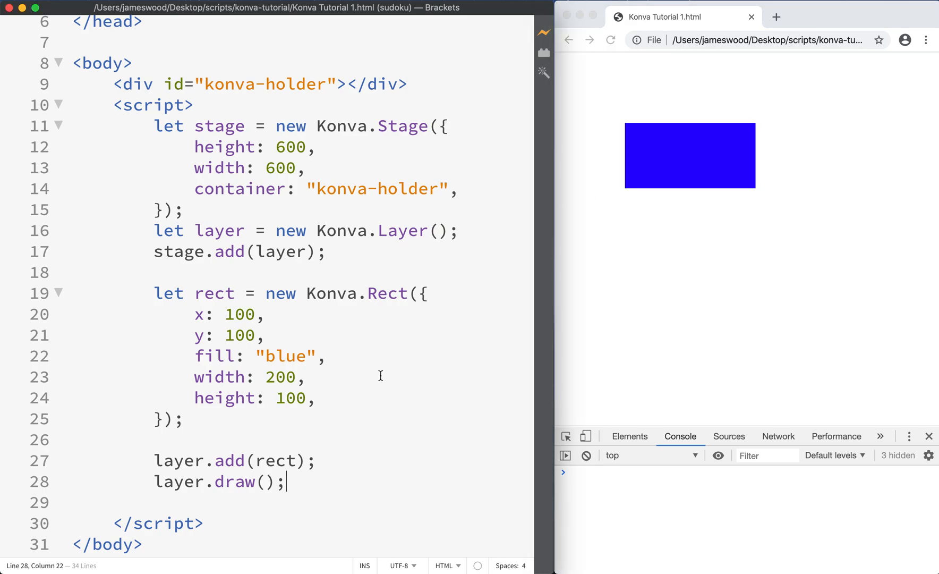
pyautogui.scroll(-3)
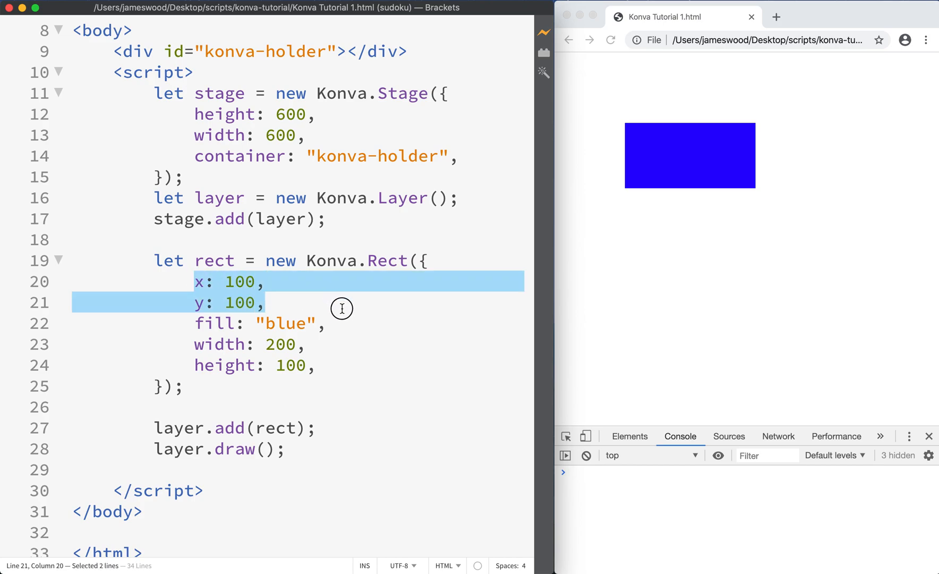
pyautogui.click(267, 302)
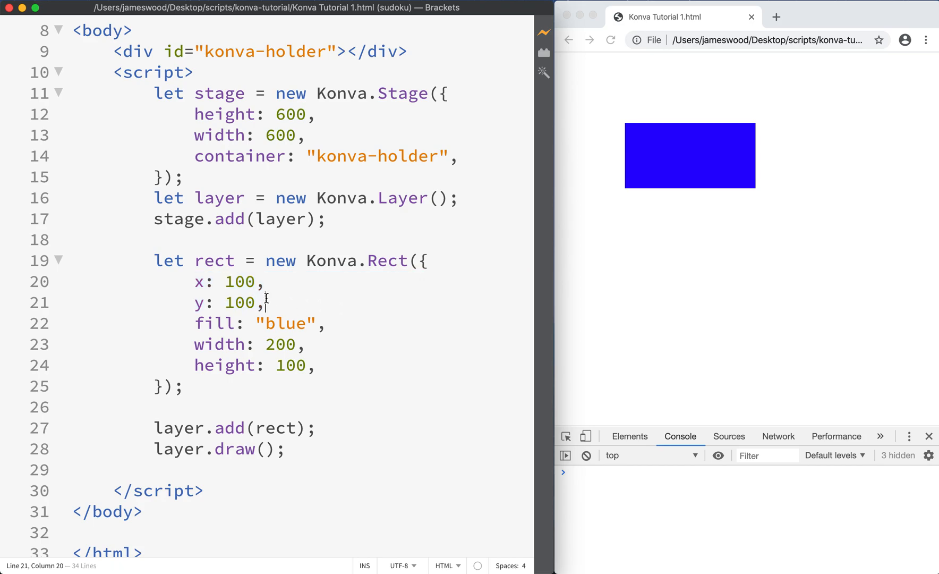
pyautogui.write('//')
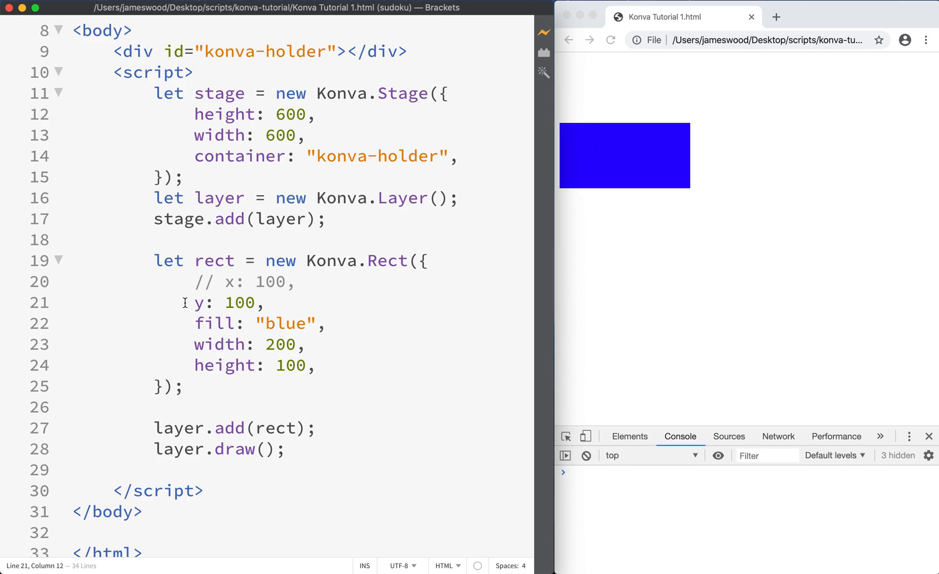
pyautogui.write('//')
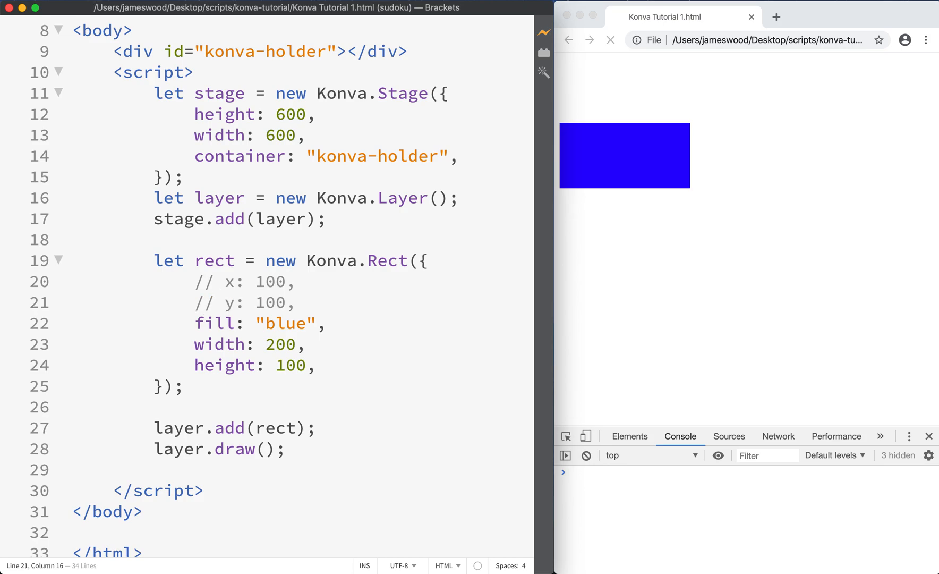
pyautogui.click(610, 41)
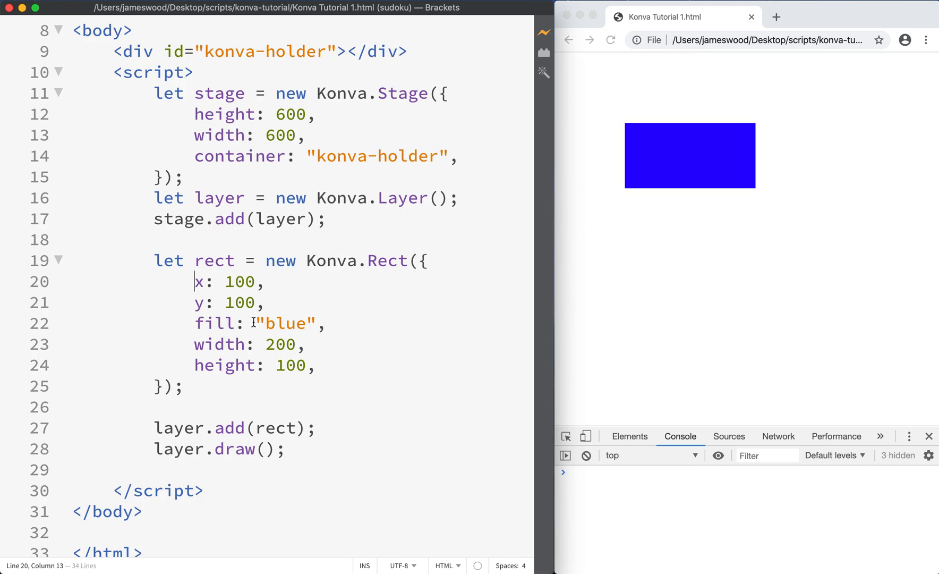
pyautogui.click(227, 323)
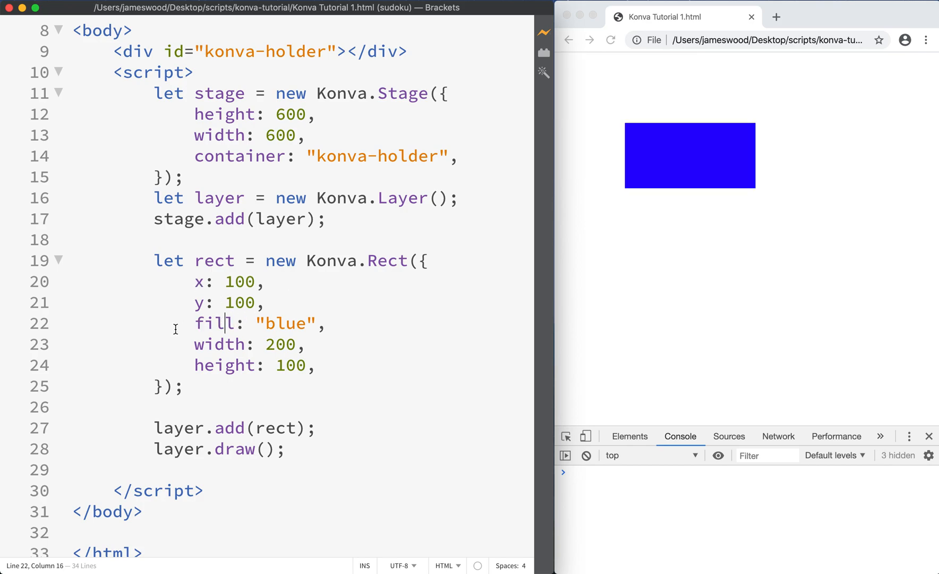
pyautogui.write('//')
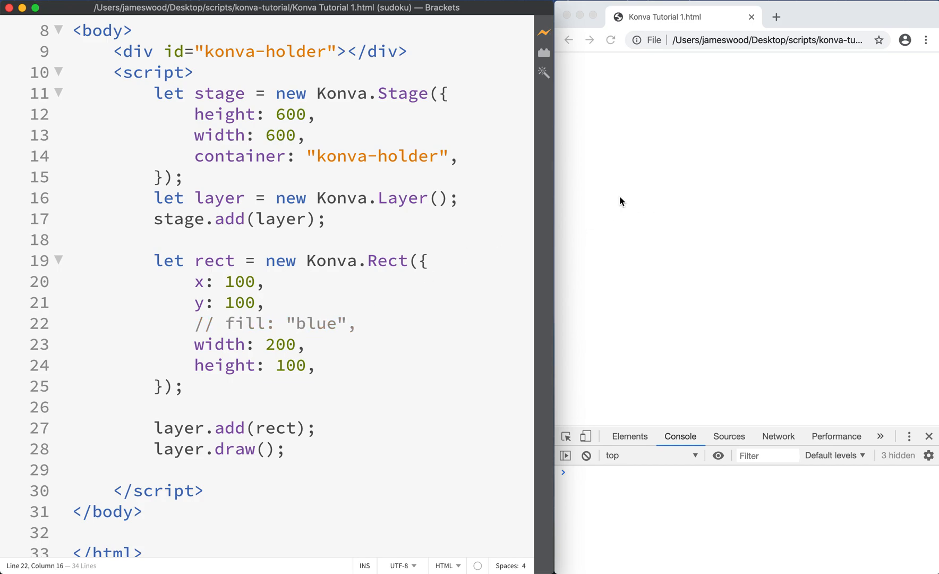
pyautogui.moveTo(694, 211)
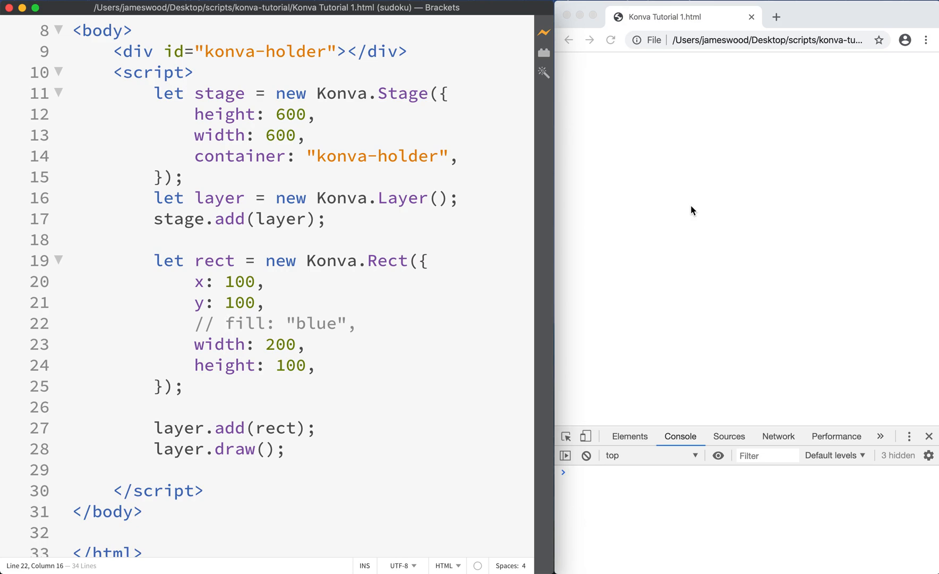
pyautogui.click(225, 323)
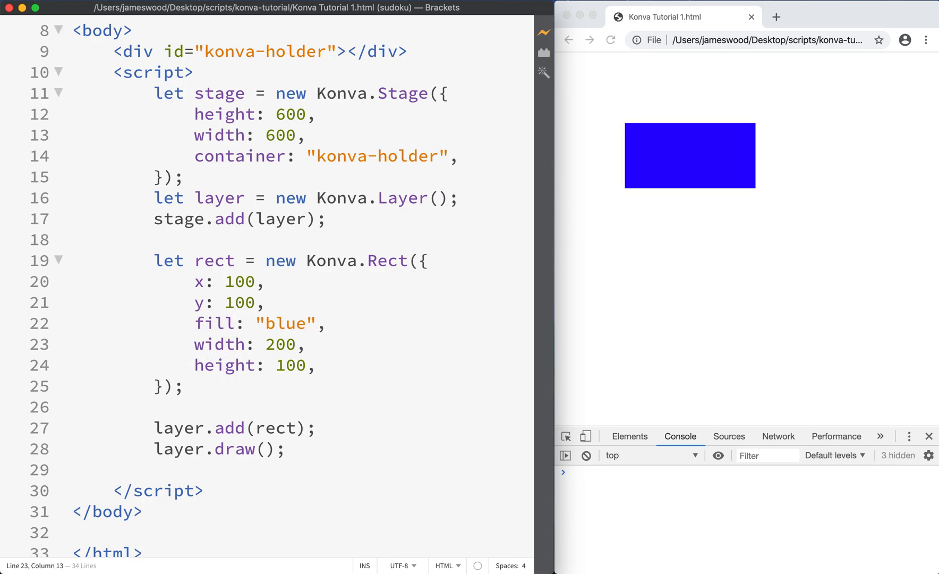
pyautogui.write('//')
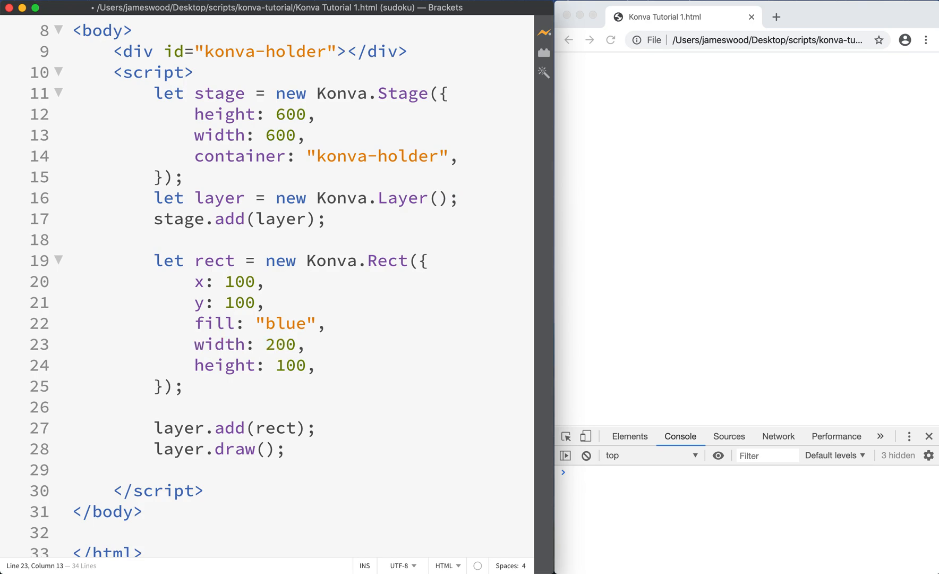
pyautogui.click(610, 41)
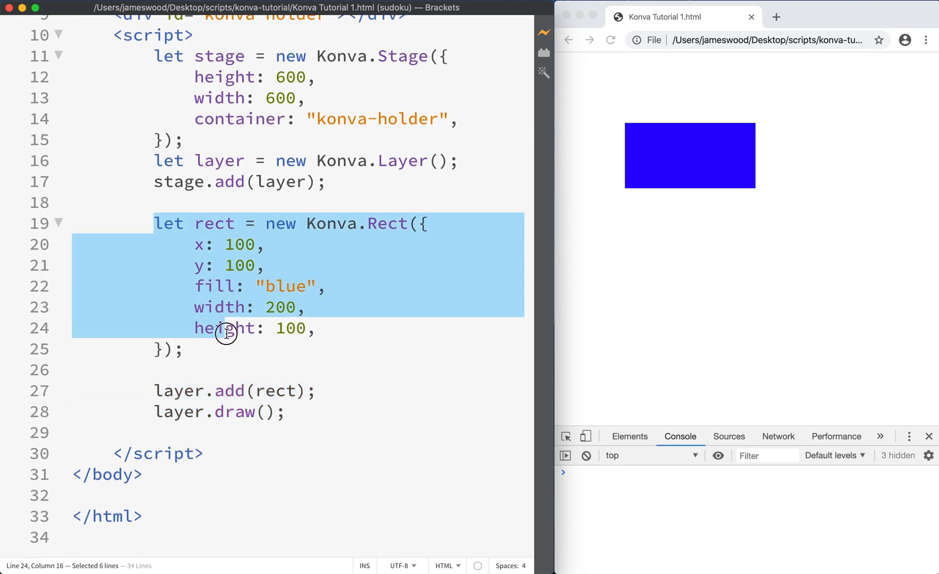
pyautogui.click(370, 390)
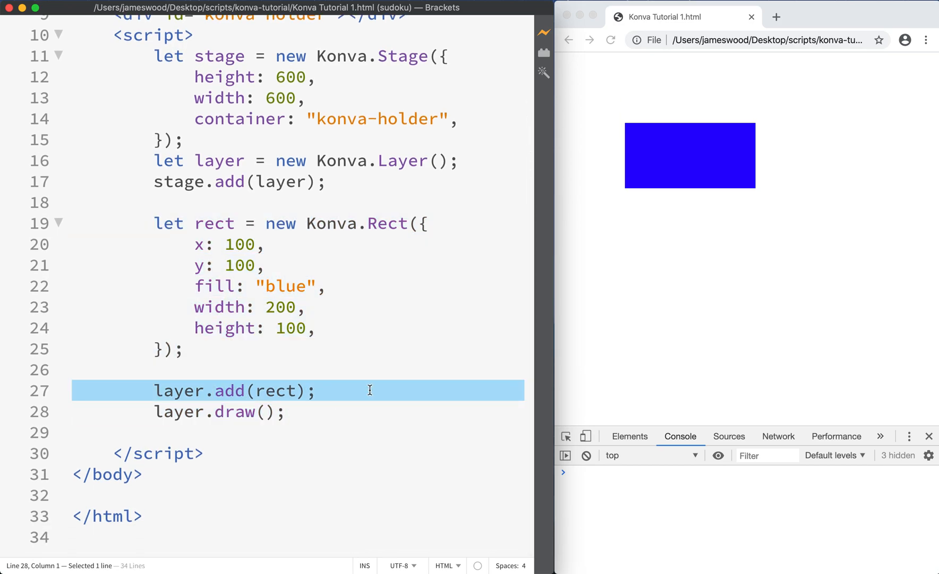
pyautogui.moveTo(191, 385)
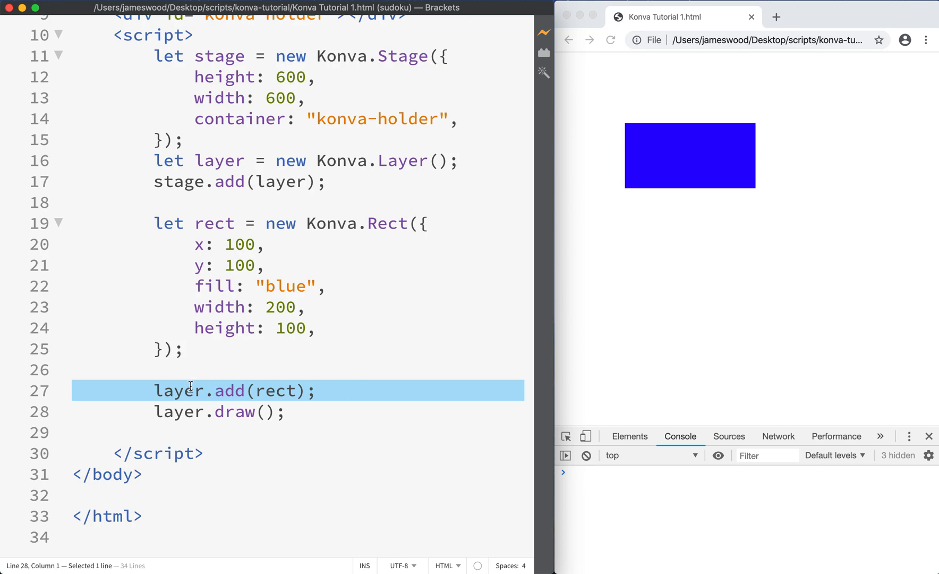
pyautogui.doubleClick(178, 390)
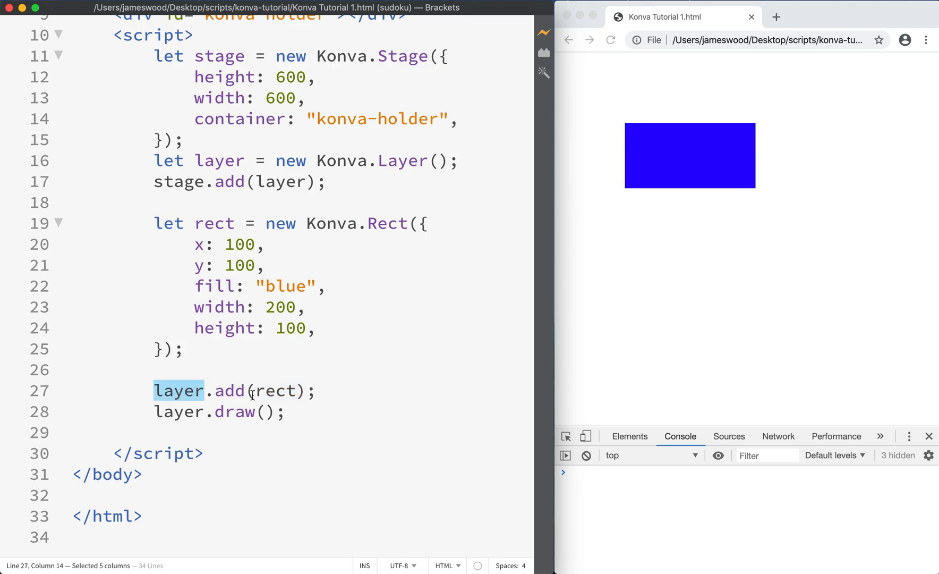
pyautogui.click(359, 394)
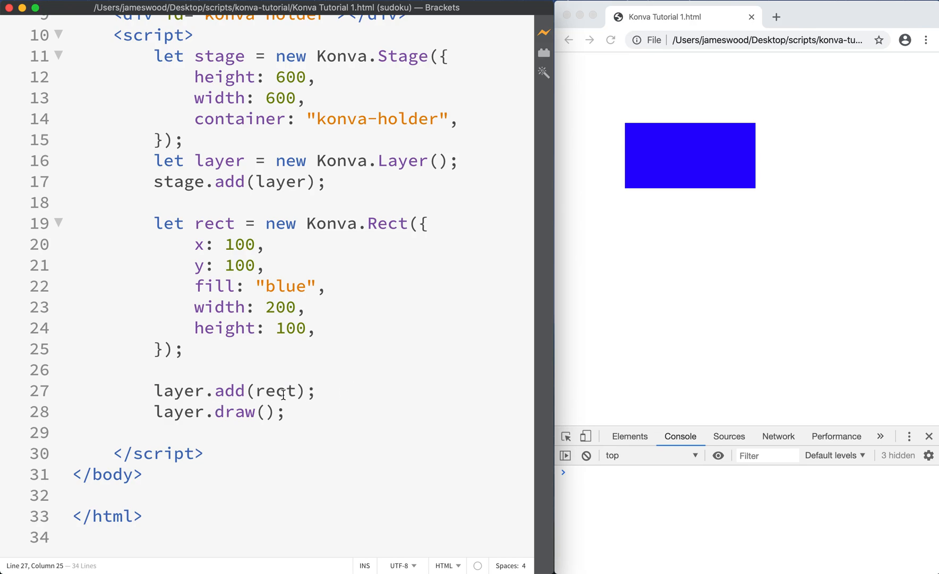
pyautogui.click(276, 390)
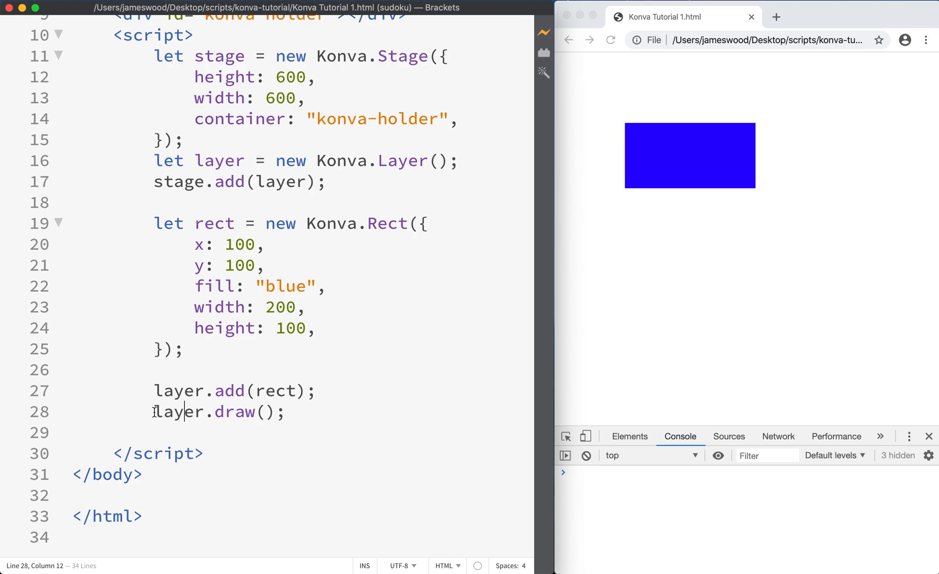
pyautogui.write('//')
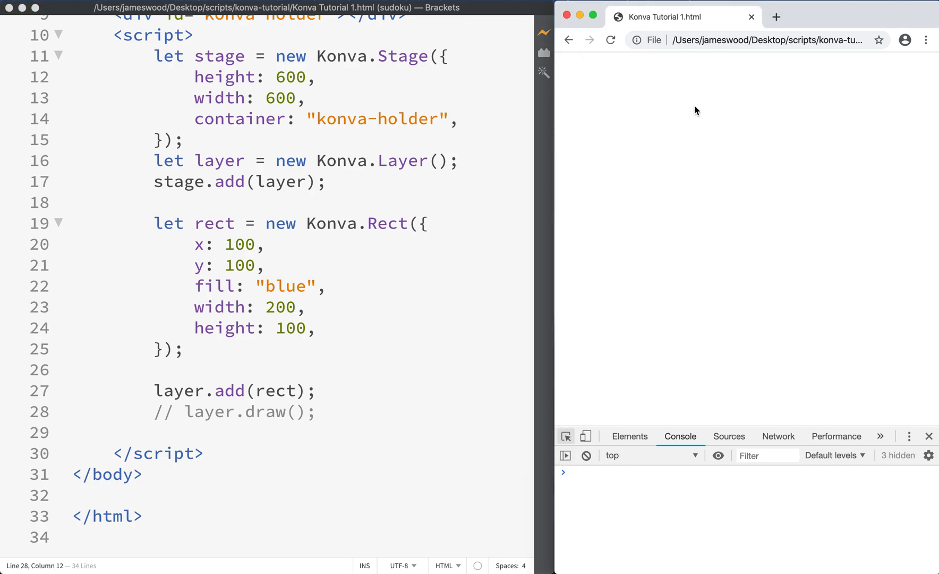
pyautogui.moveTo(719, 108)
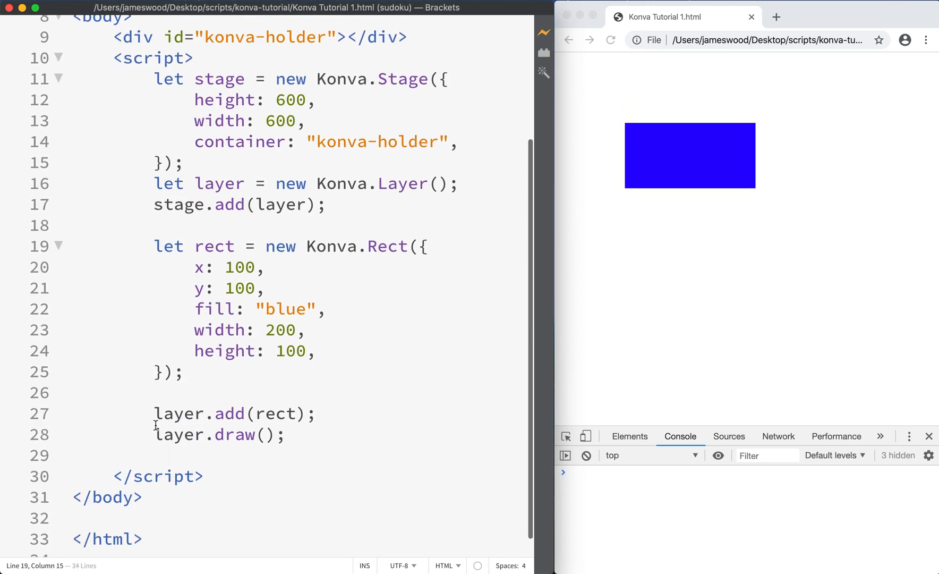
pyautogui.tripleClick(233, 413)
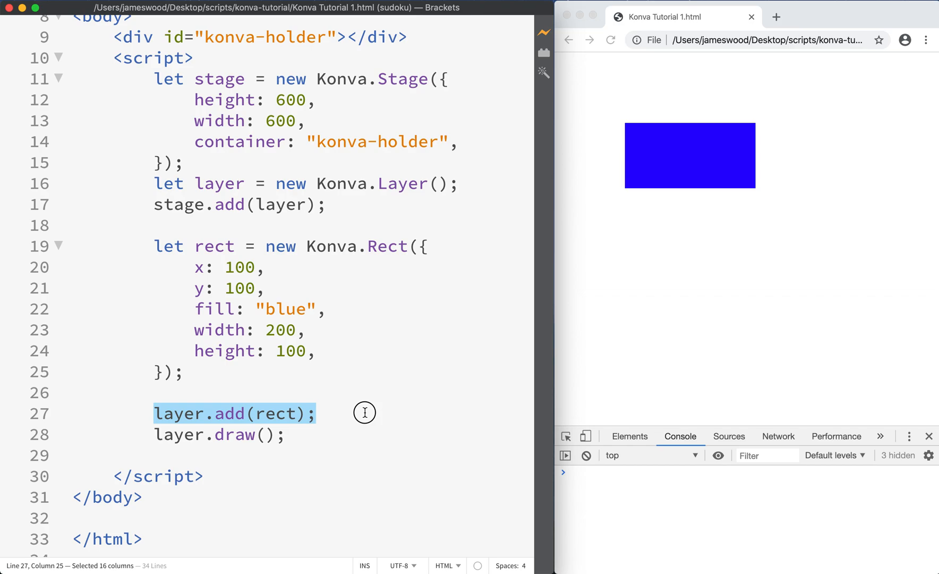
pyautogui.click(172, 434)
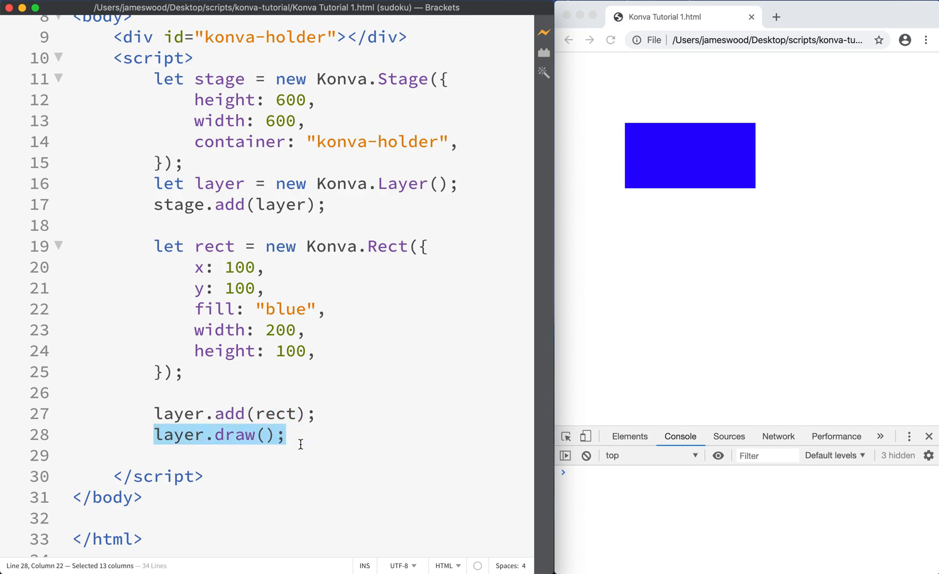
pyautogui.click(290, 435)
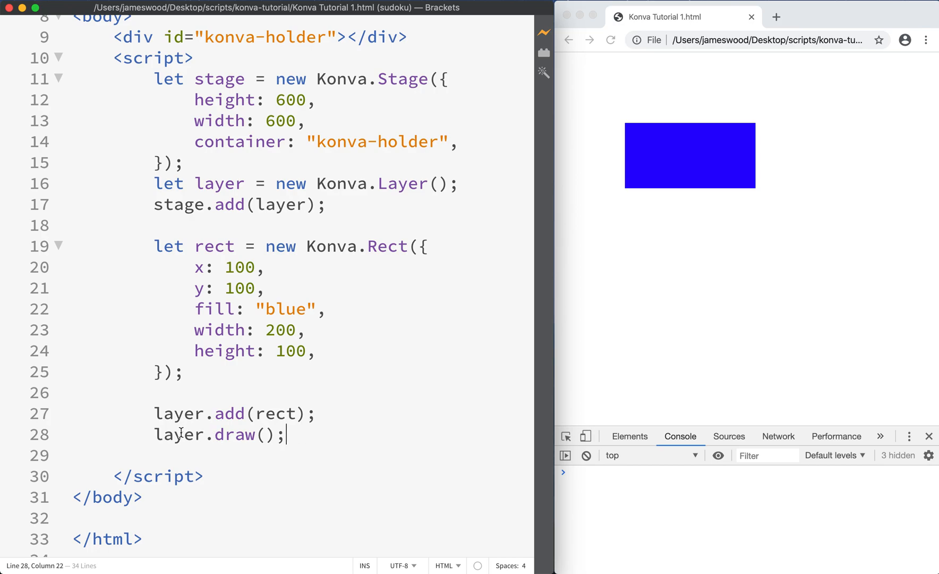
pyautogui.doubleClick(178, 434)
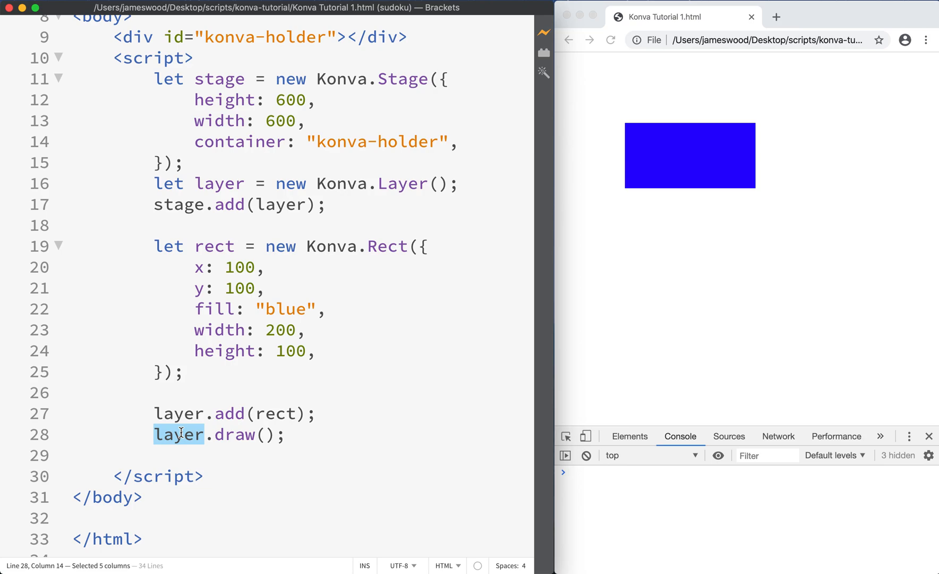
pyautogui.click(343, 362)
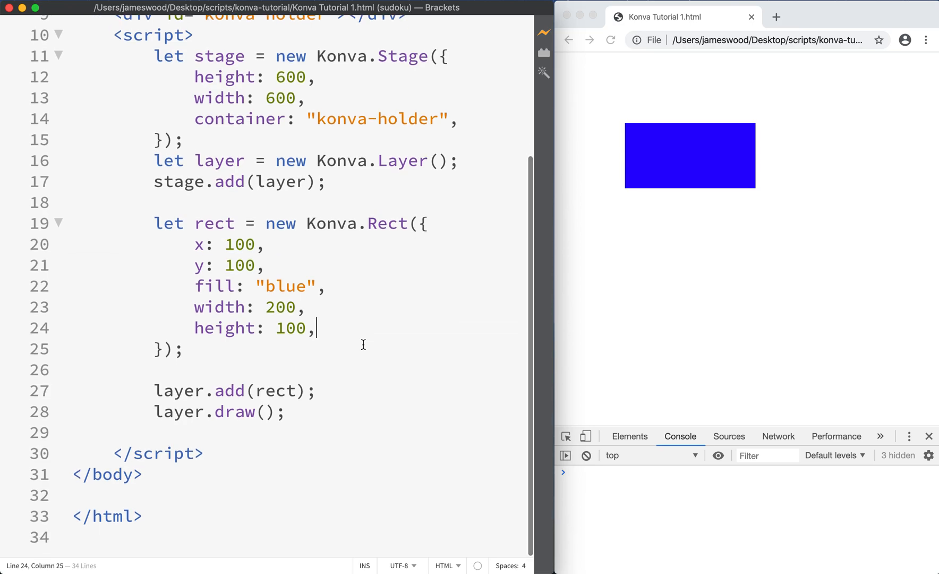
# Step: Add stroke: "orange" and strokeWidth: 12 to the Rect config
pyautogui.write('stroke')
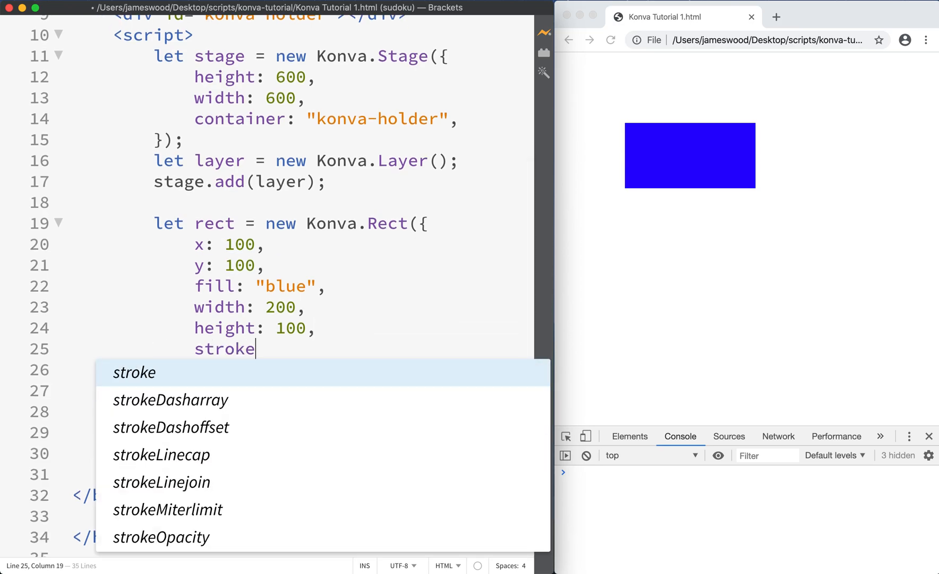
pyautogui.write(': "ora')
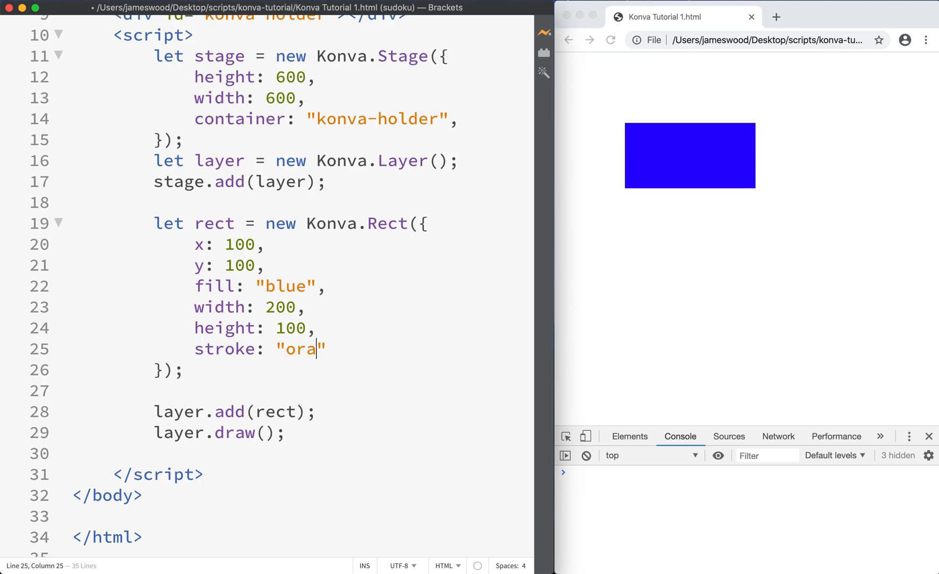
pyautogui.write('nge",')
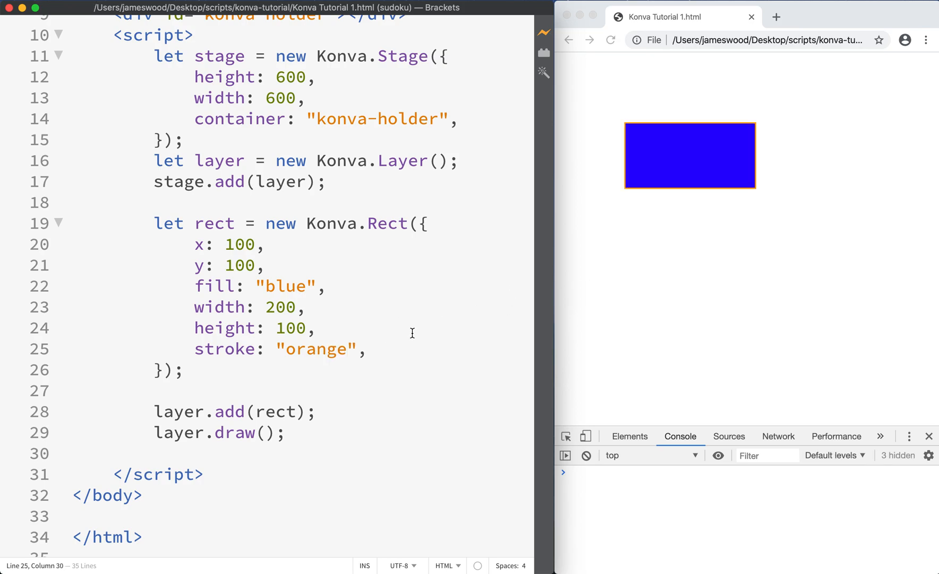
pyautogui.doubleClick(223, 348)
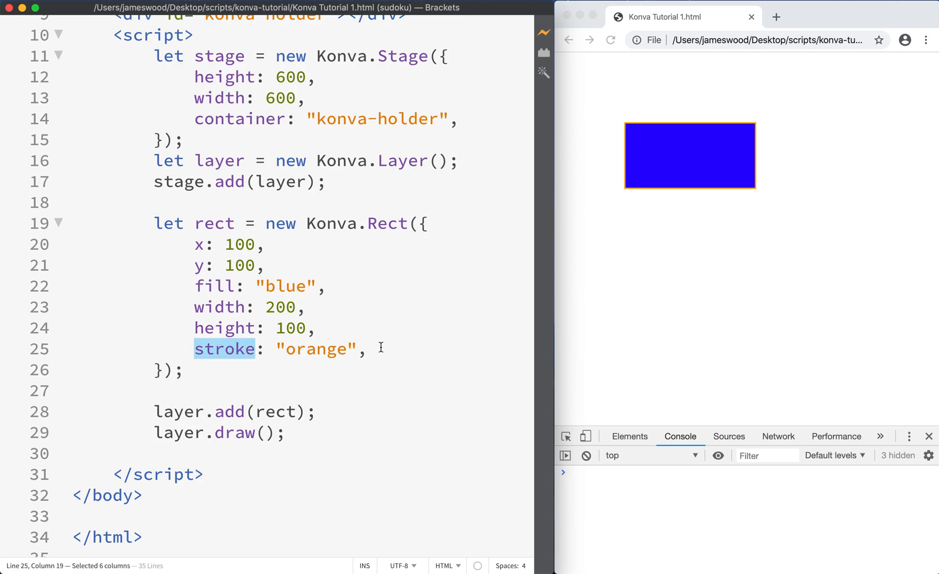
pyautogui.press('enter')
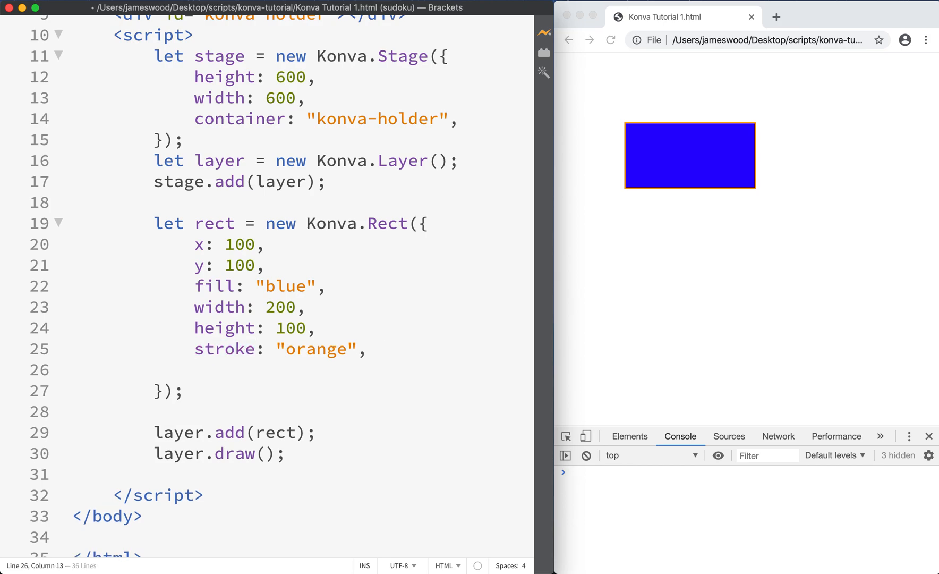
pyautogui.write('strokeWidth:')
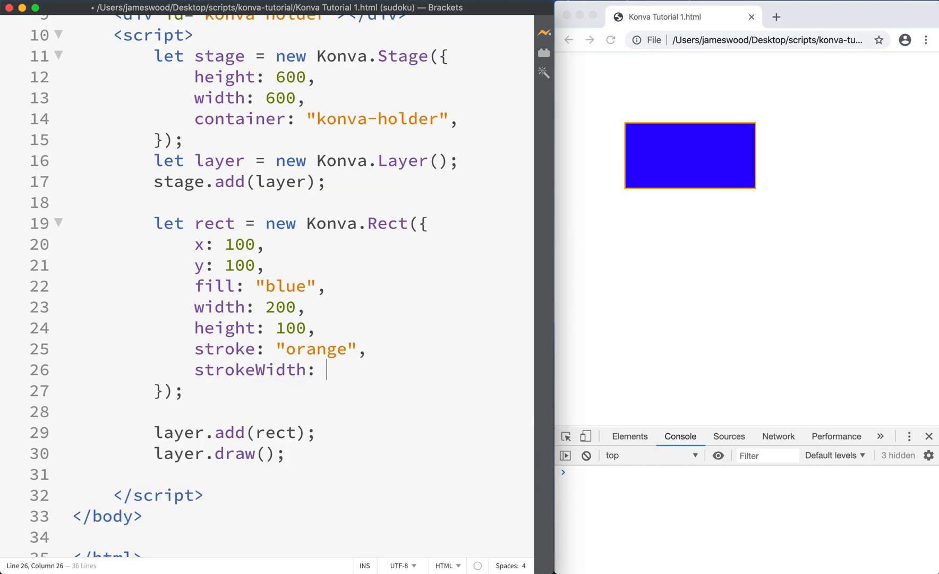
pyautogui.write('12,')
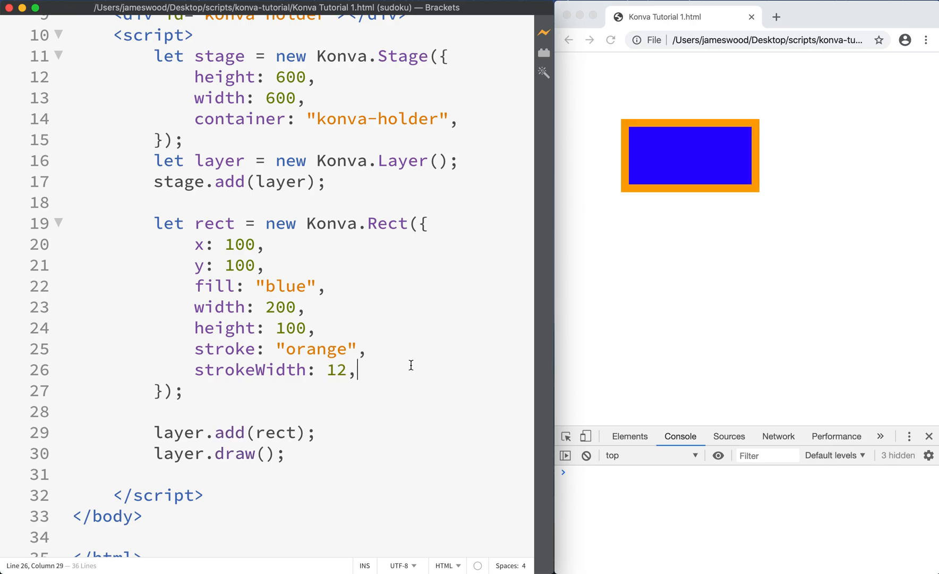
pyautogui.press('Return')
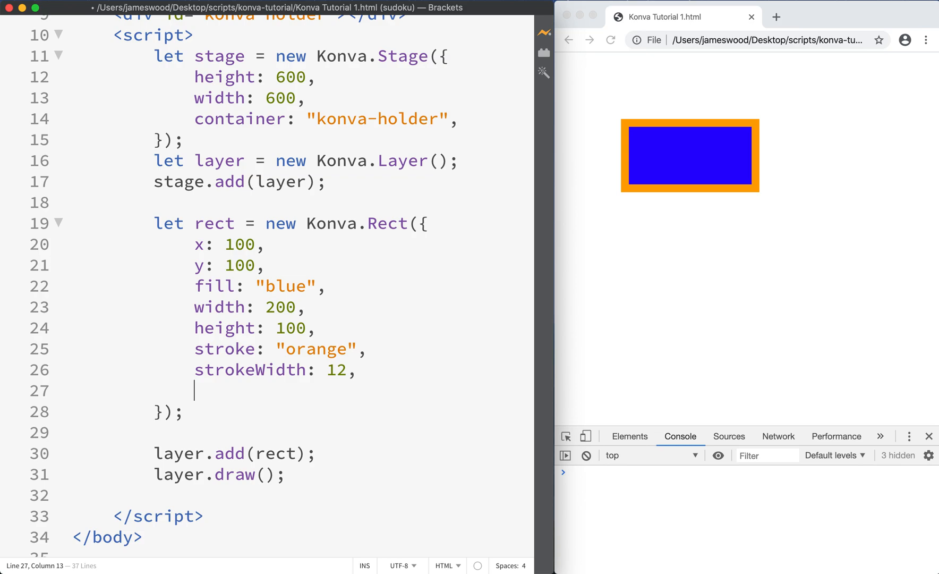
# Step: Add cornerRadius: 12, test opacity 0.3, then view the preview
pyautogui.write('cornerRadius:')
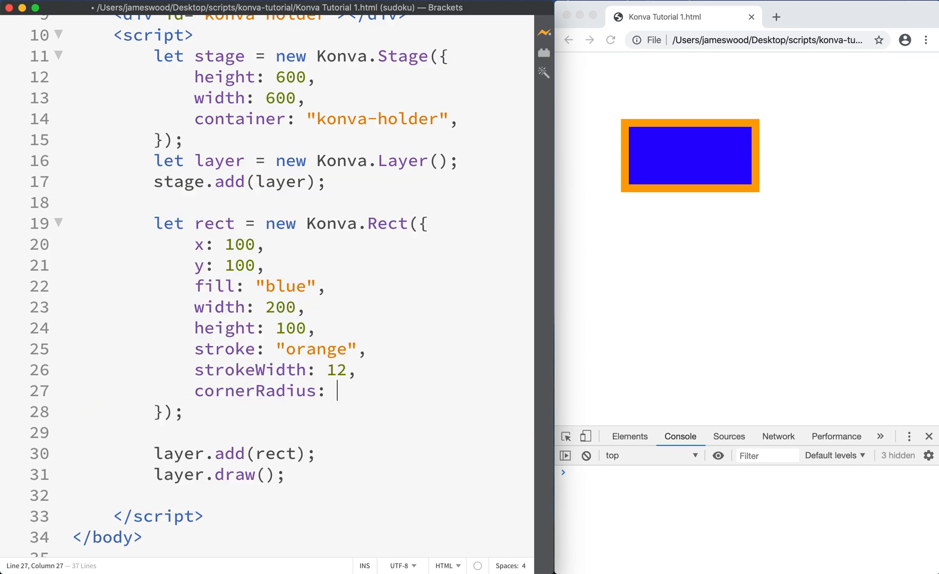
pyautogui.write('12')
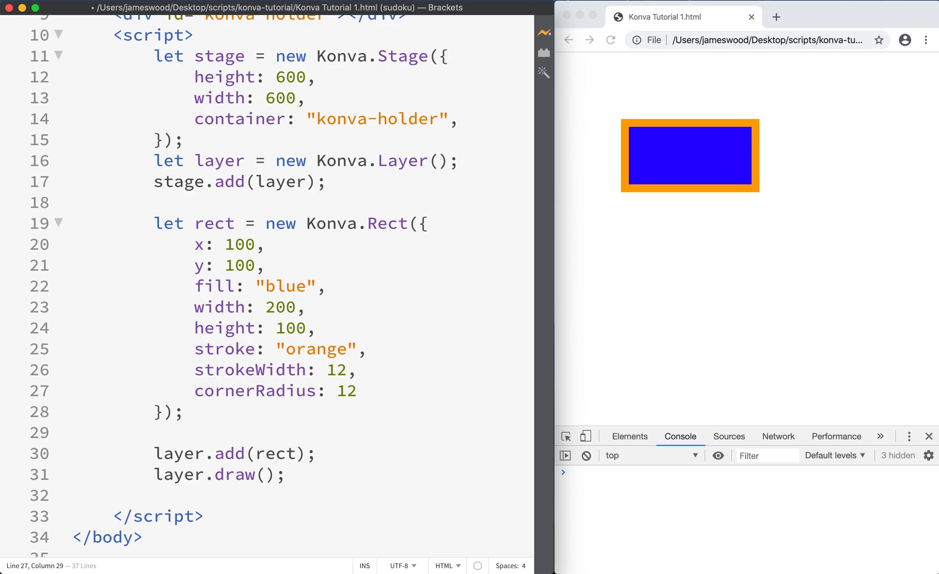
pyautogui.write(',')
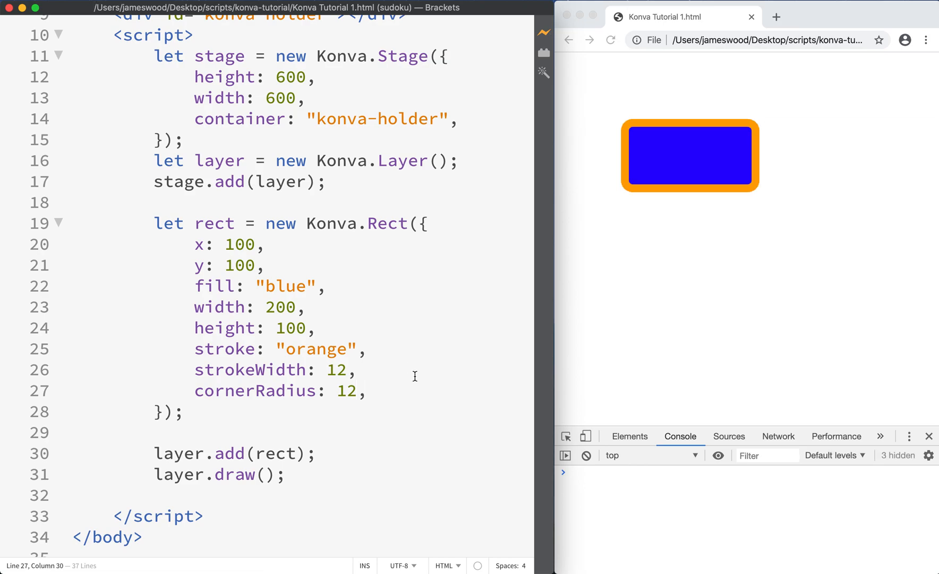
pyautogui.write('opacity: 0')
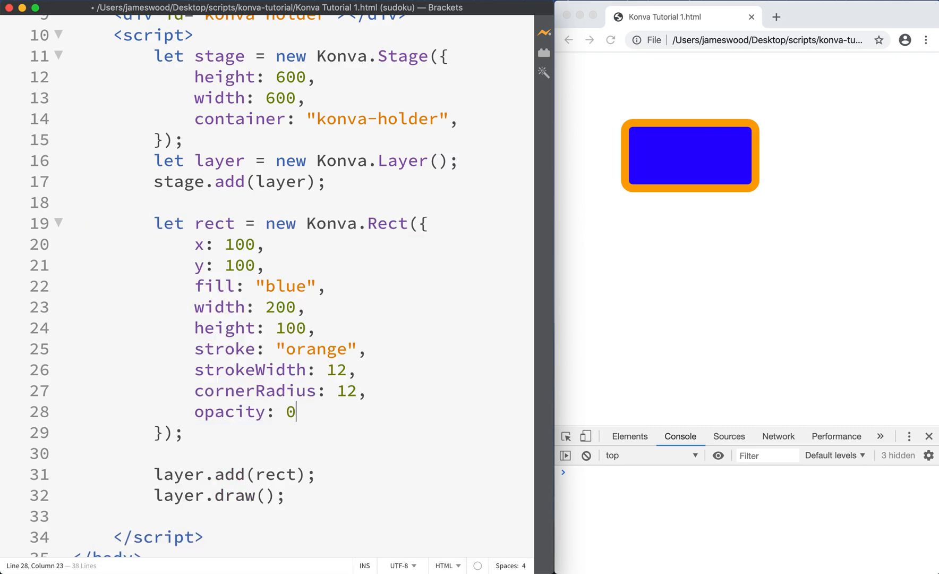
pyautogui.write('.3,')
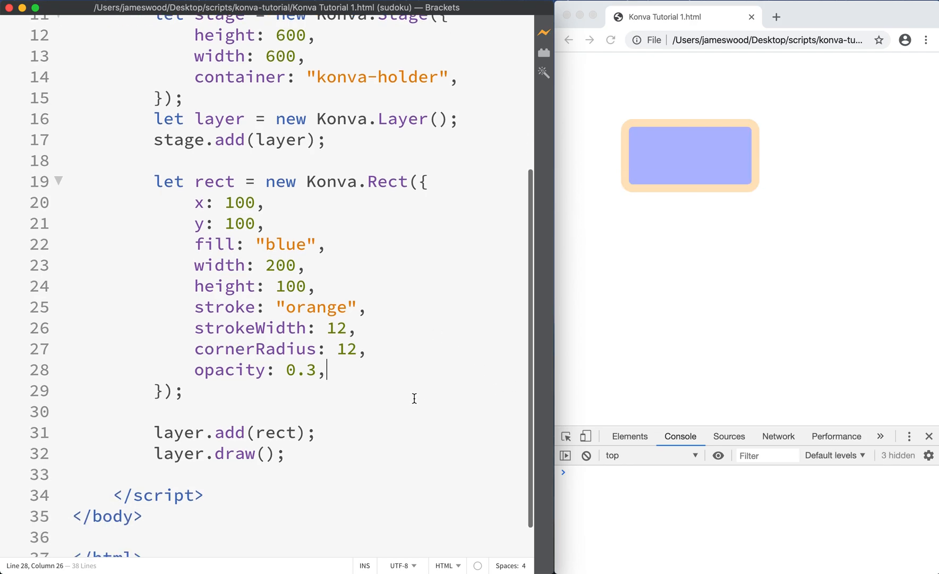
pyautogui.scroll(-3)
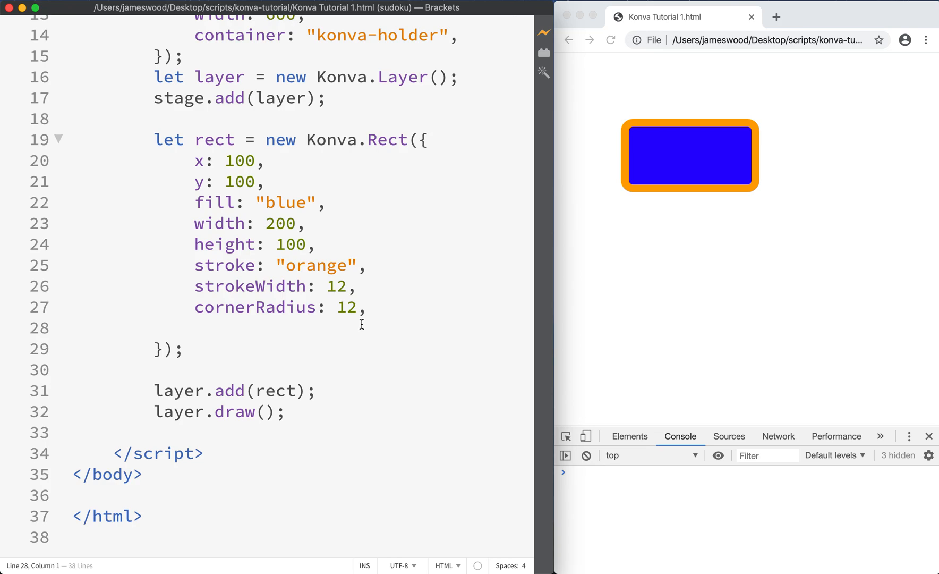
pyautogui.click(71, 328)
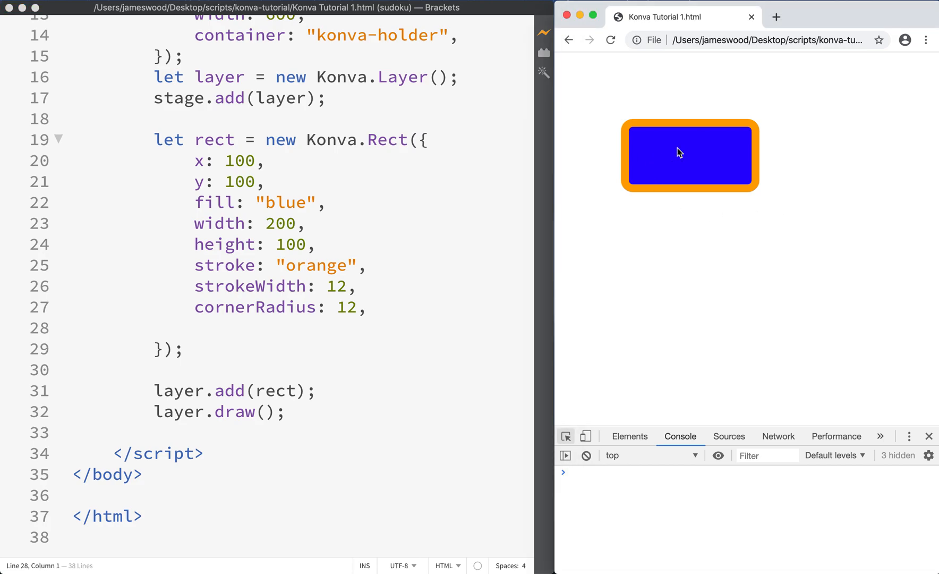
pyautogui.moveTo(394, 336)
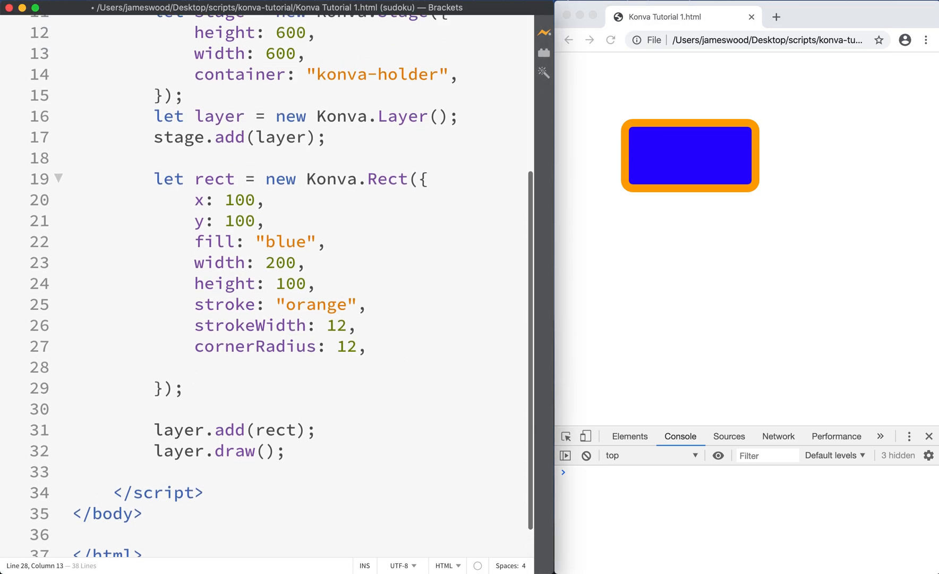
# Step: Add draggable: true to the Rect config
pyautogui.write('draggab')
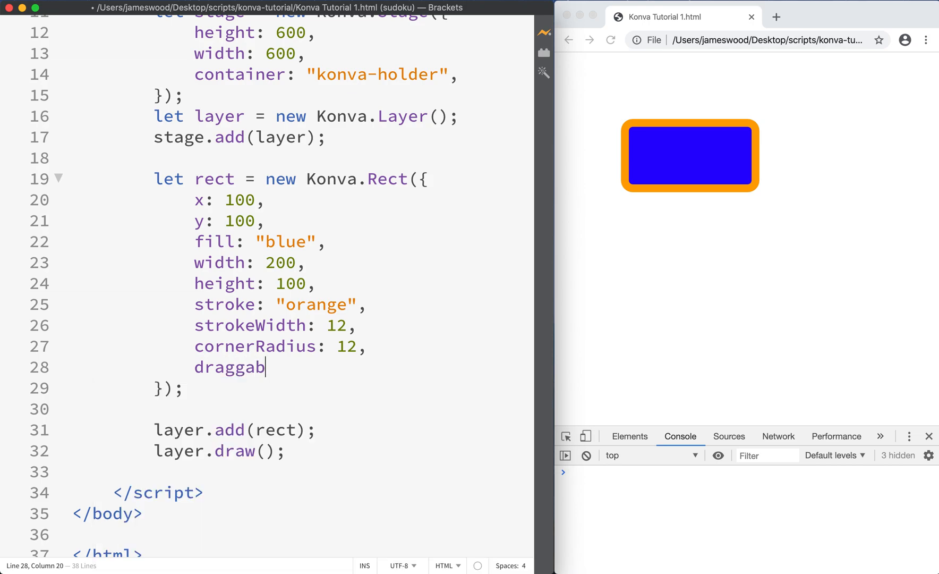
pyautogui.write('le: true,')
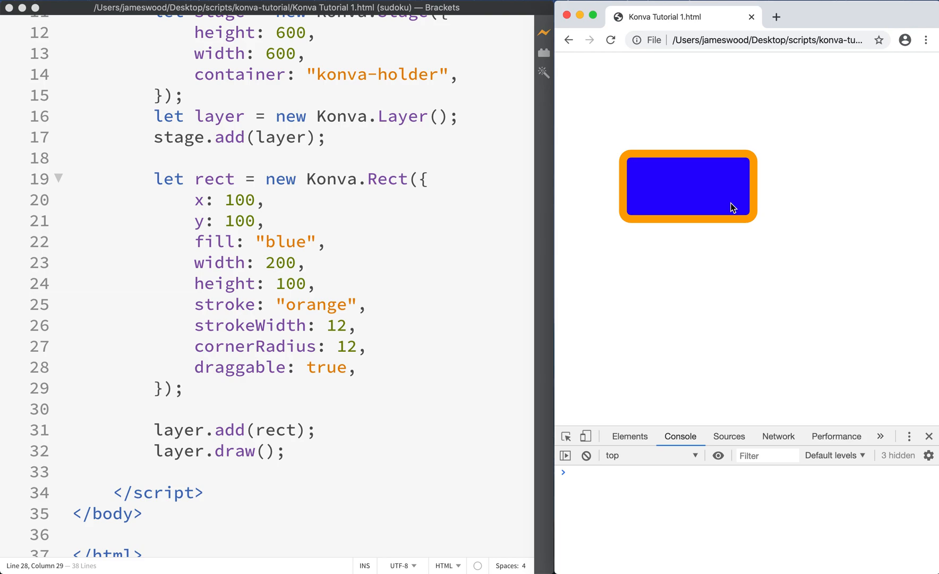
pyautogui.moveTo(717, 207)
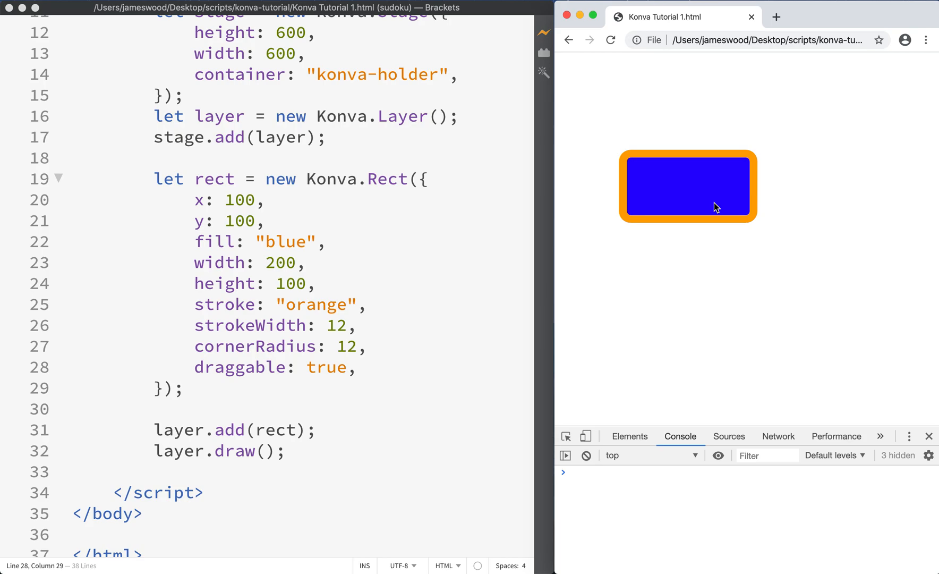